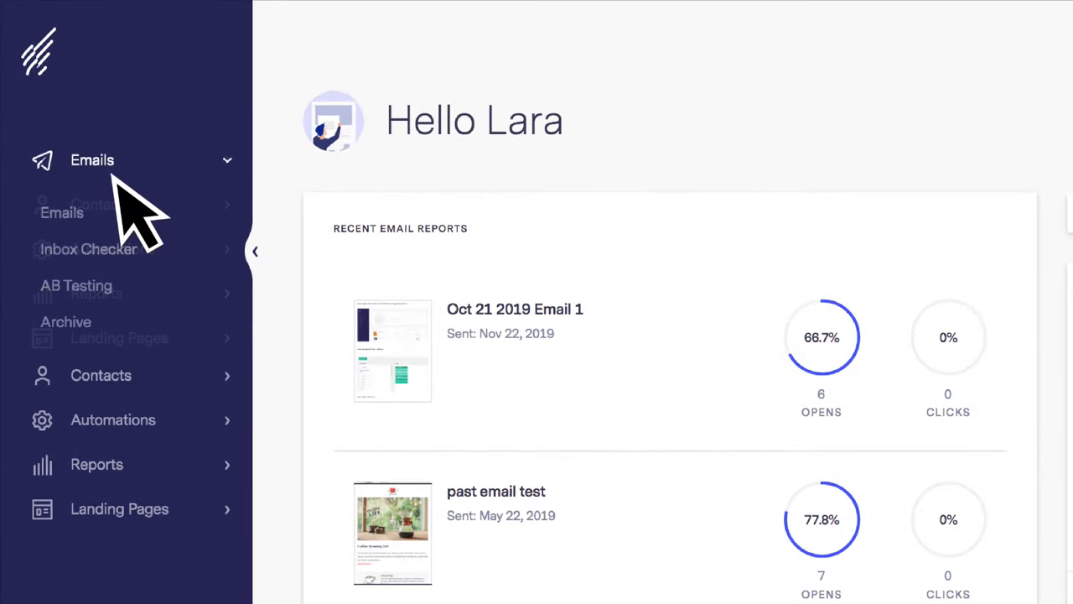
# Step: Start a new Regular Email from Emails > Emails using the Drag & Drop Editor
pyautogui.click(61, 211)
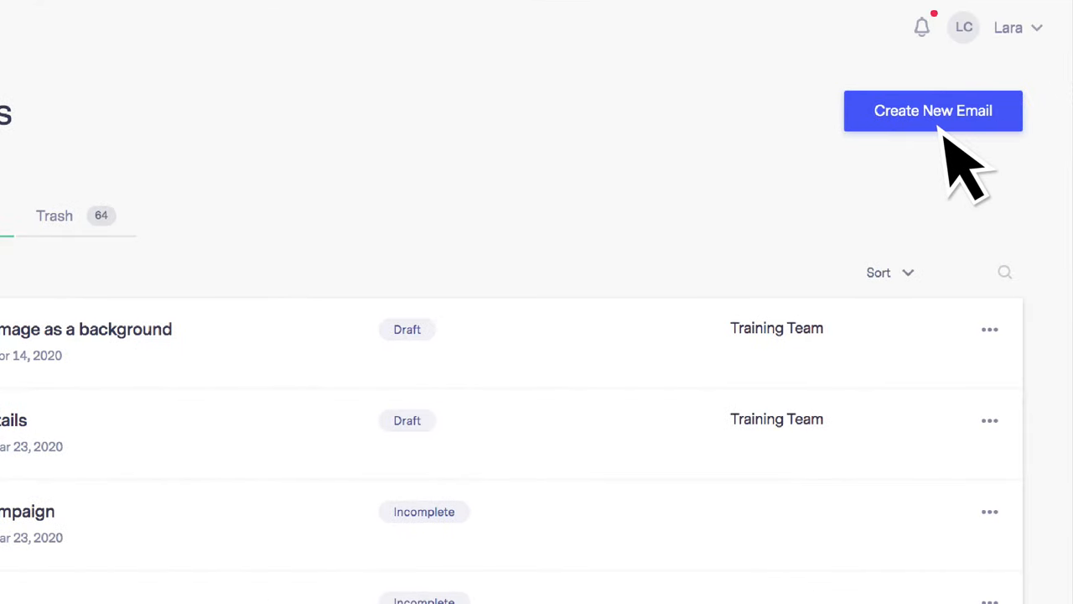
pyautogui.click(932, 110)
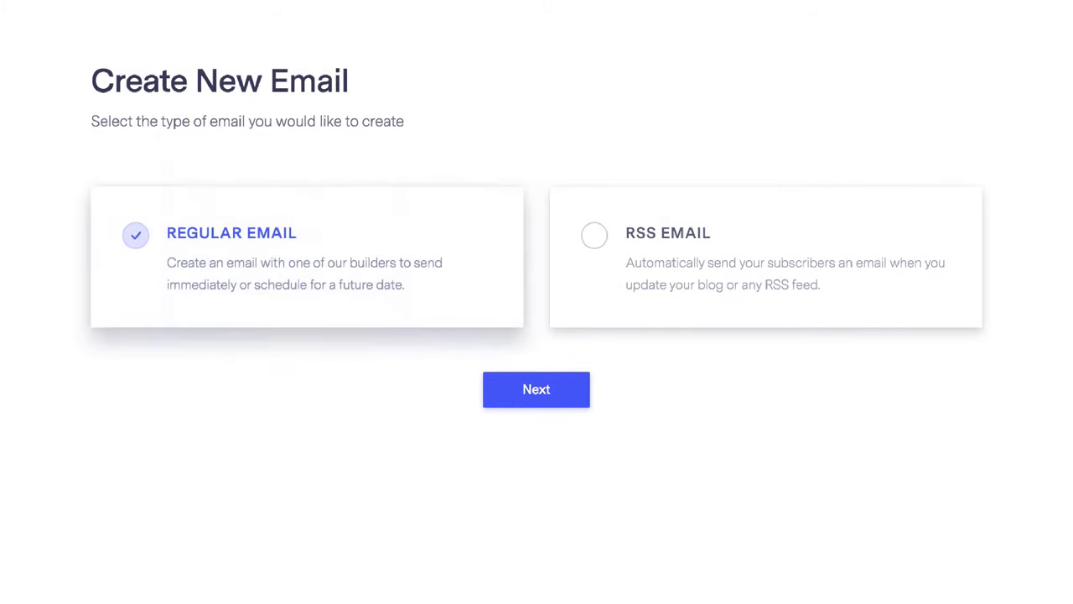
pyautogui.click(536, 389)
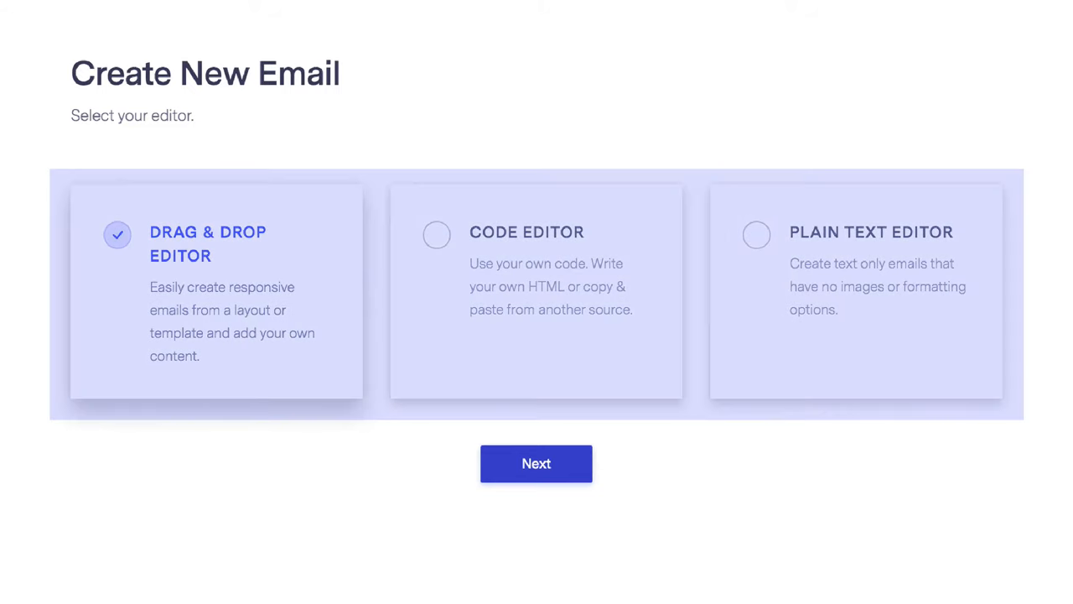
pyautogui.click(855, 292)
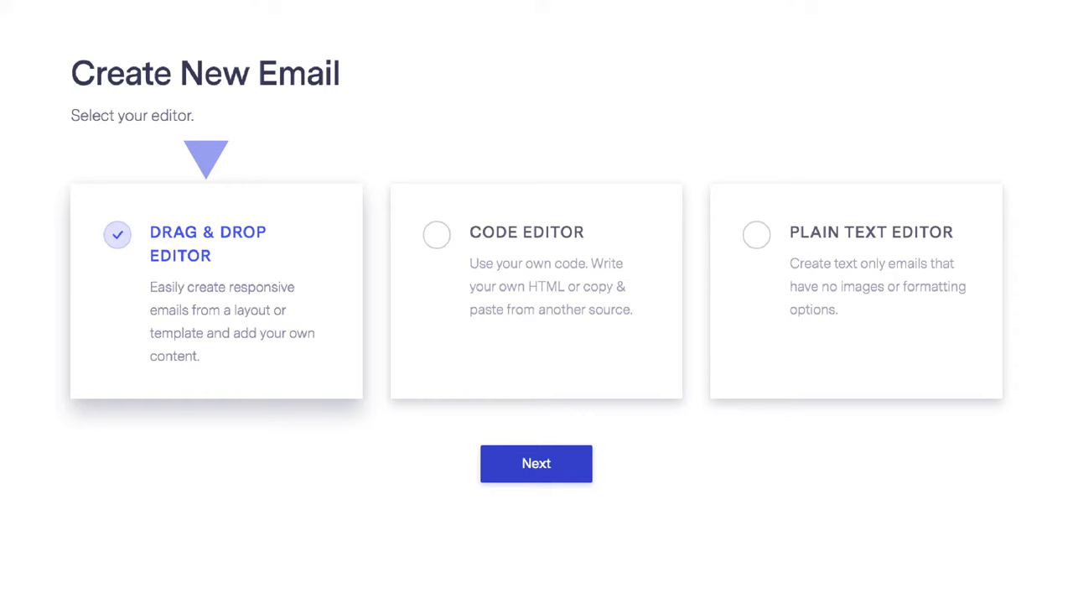
pyautogui.moveTo(218, 420)
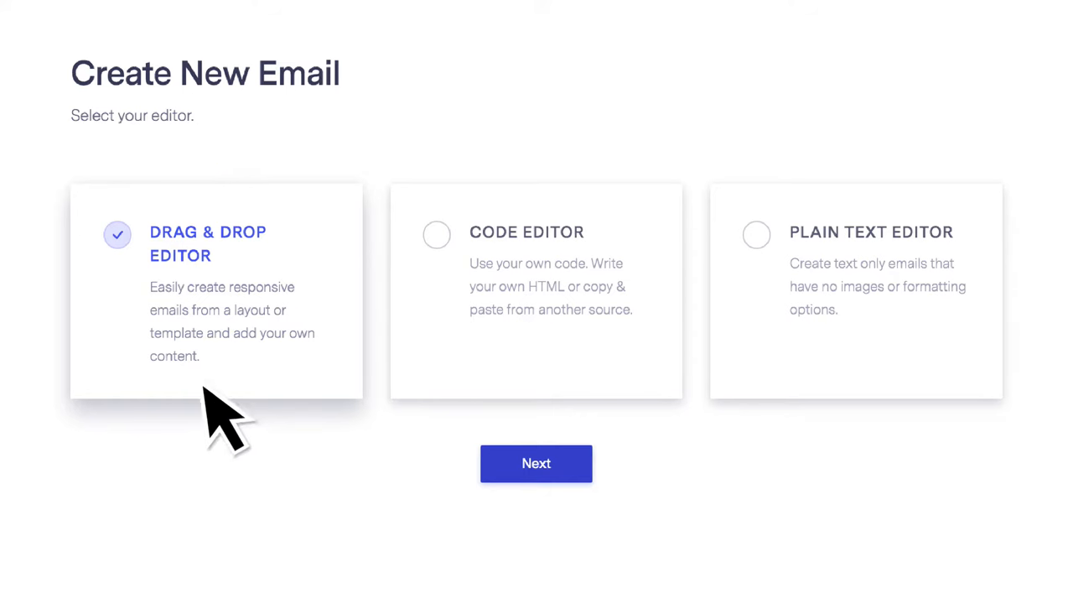
pyautogui.click(537, 463)
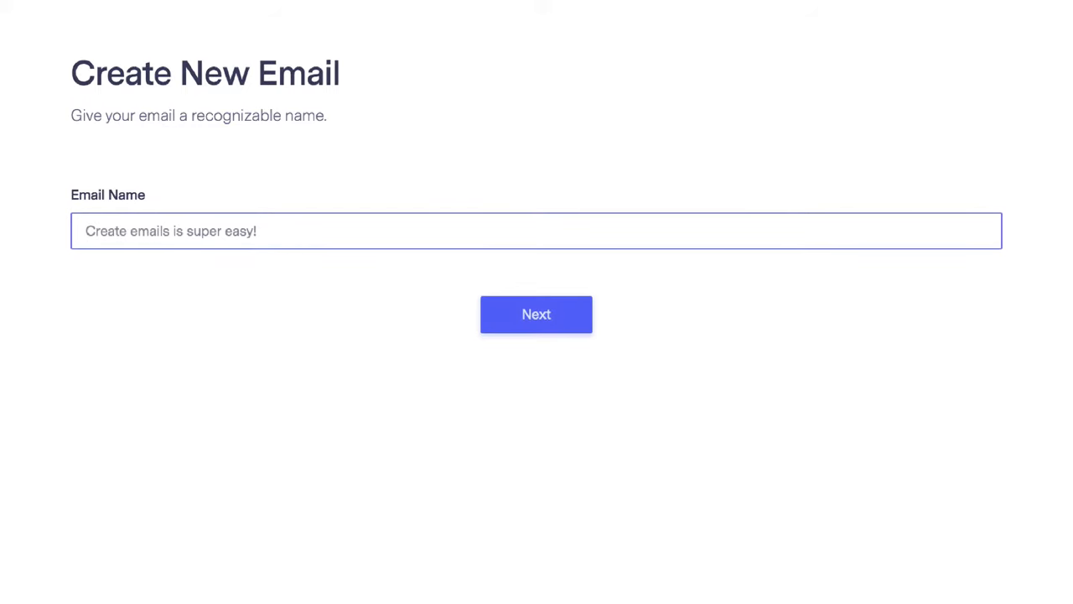
# Step: Name the email 'Create emails is super easy!' and continue to its setup checklist
pyautogui.write('Create emails is super easy!')
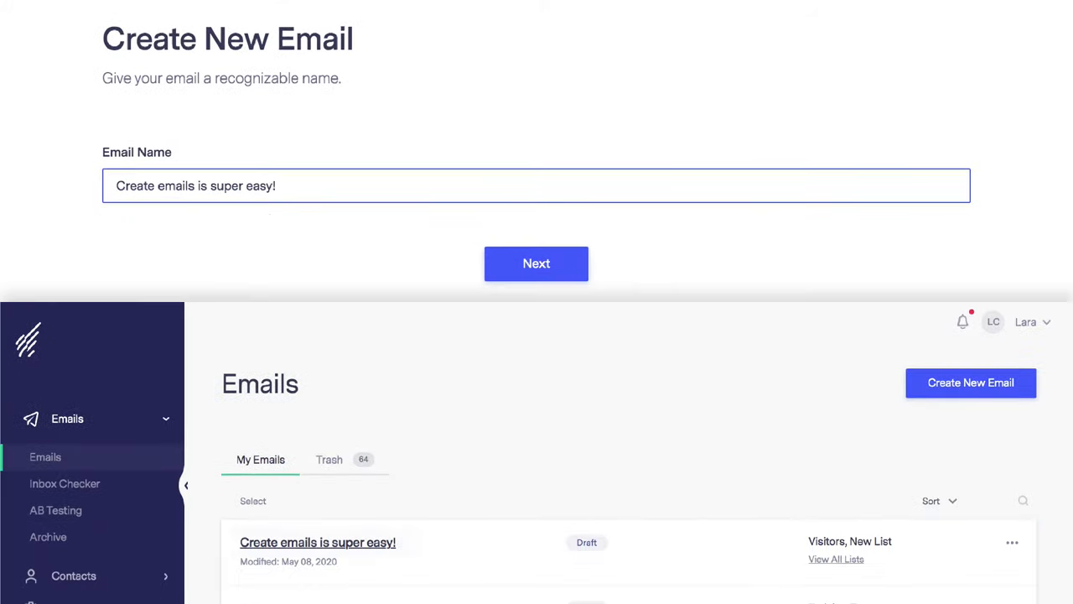
pyautogui.click(536, 263)
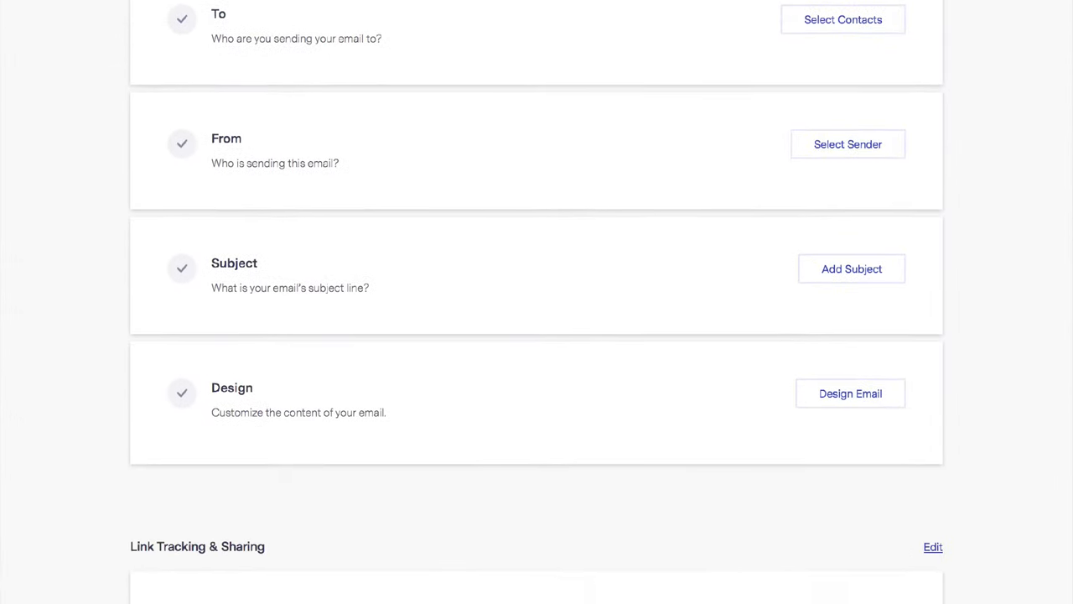
# Step: Set recipients to a newly created New List plus Visitors, 11 contacts, and save the To step
pyautogui.scroll(-3)
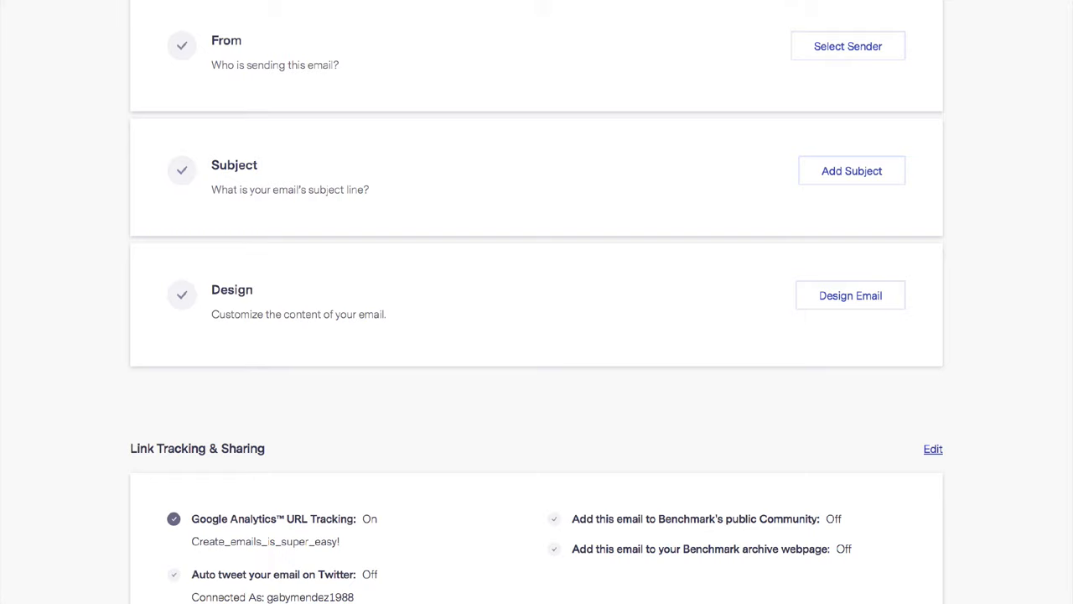
pyautogui.scroll(3)
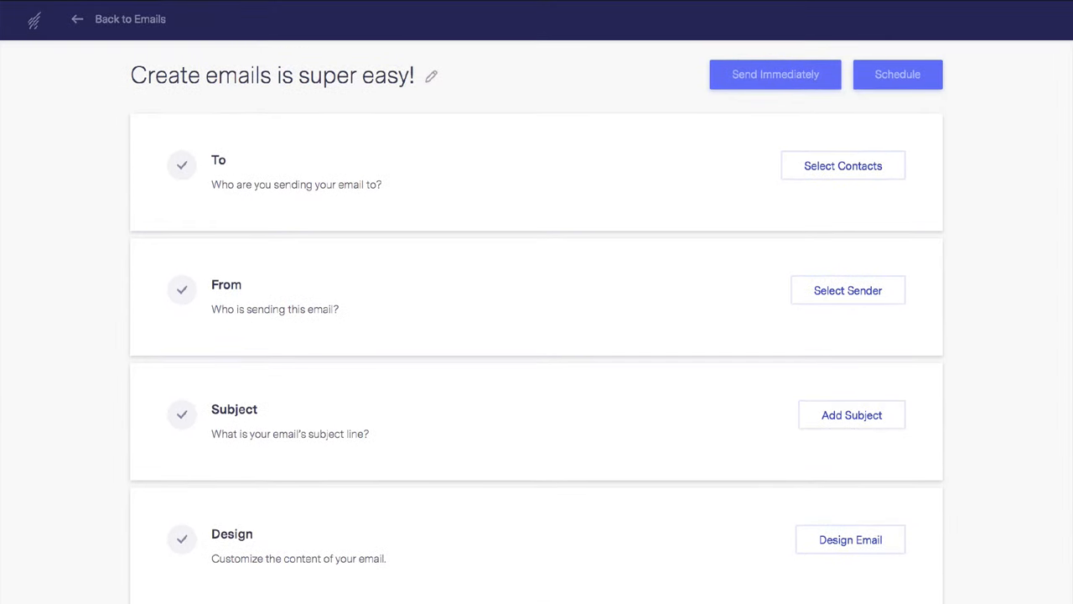
pyautogui.click(842, 166)
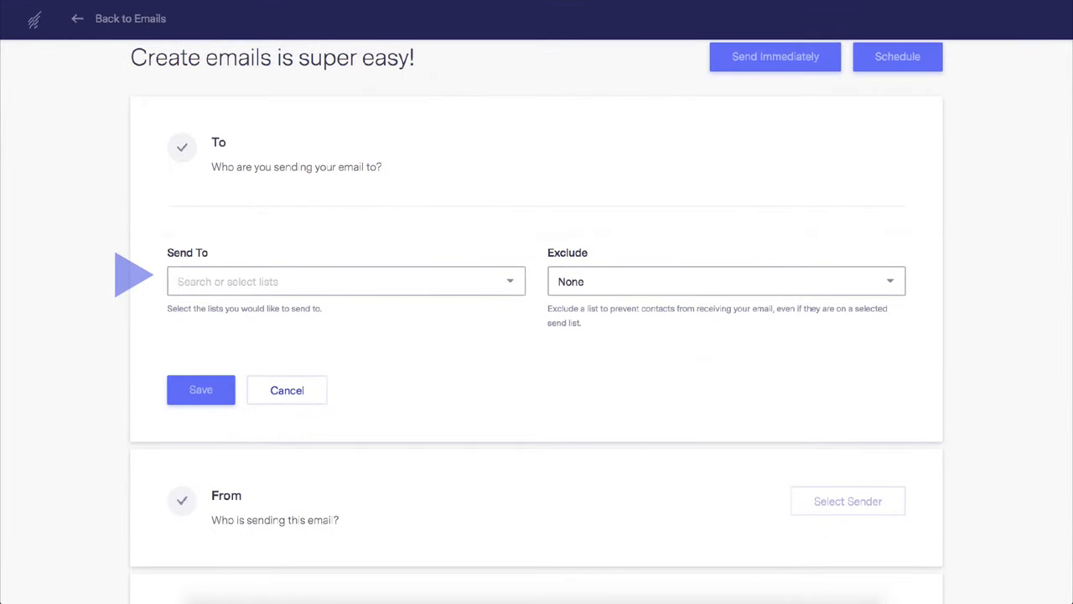
pyautogui.click(345, 282)
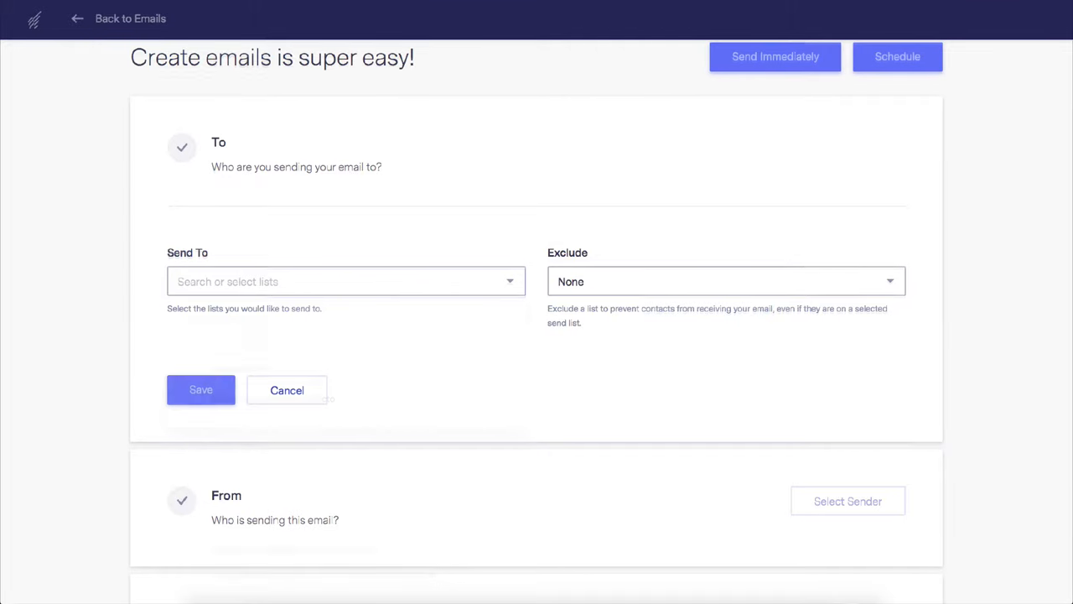
pyautogui.click(346, 282)
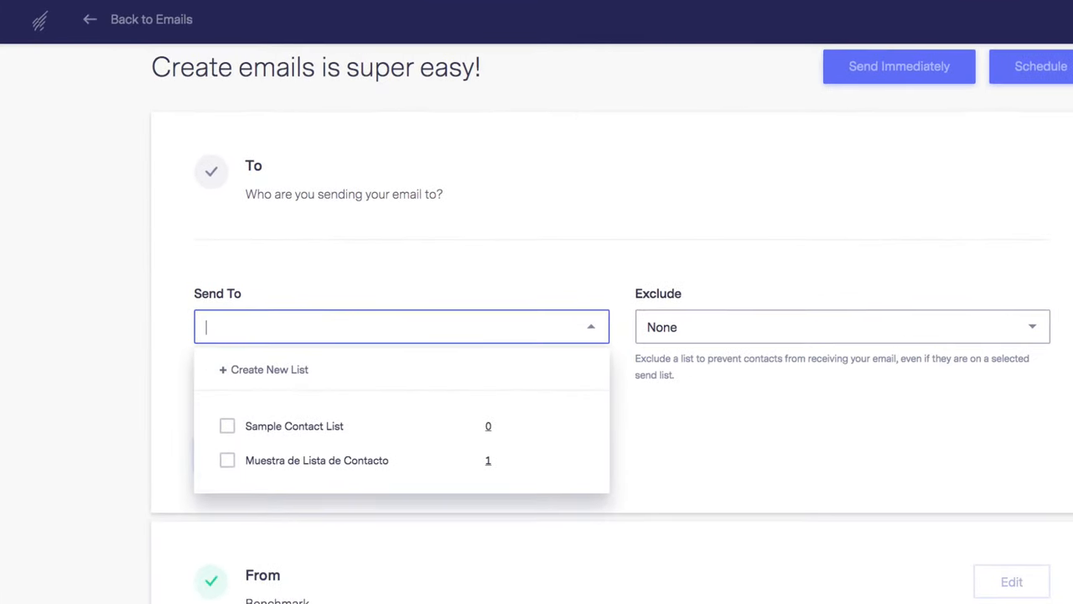
pyautogui.click(268, 369)
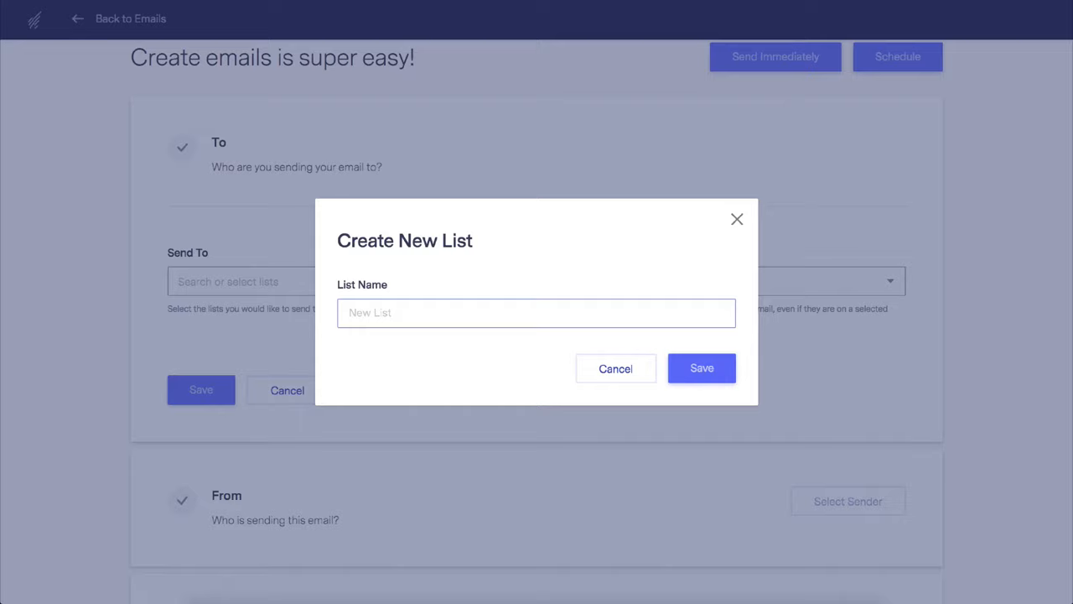
pyautogui.click(701, 368)
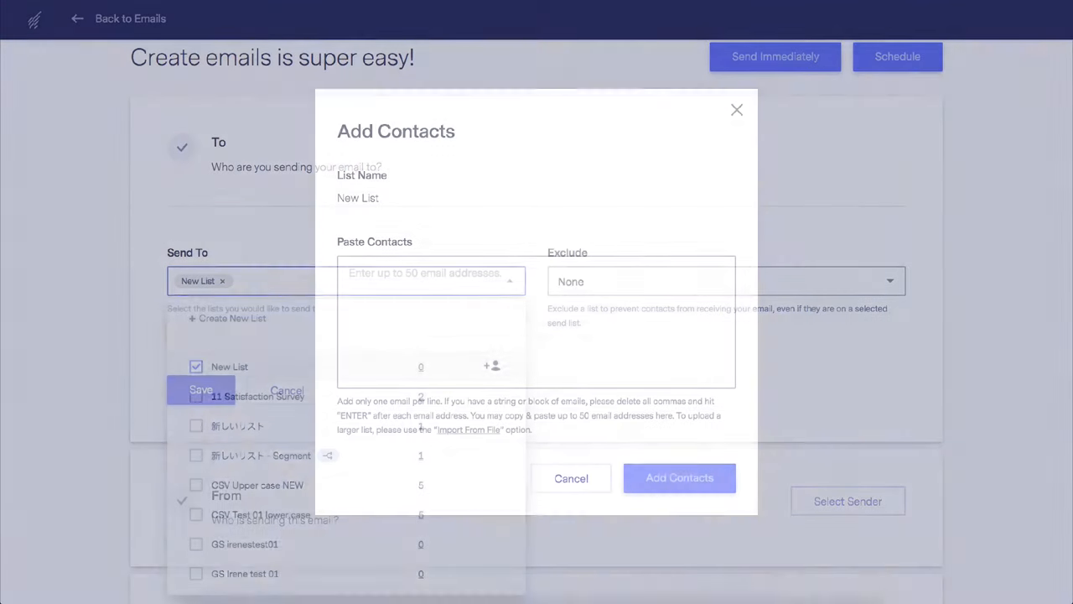
pyautogui.click(679, 477)
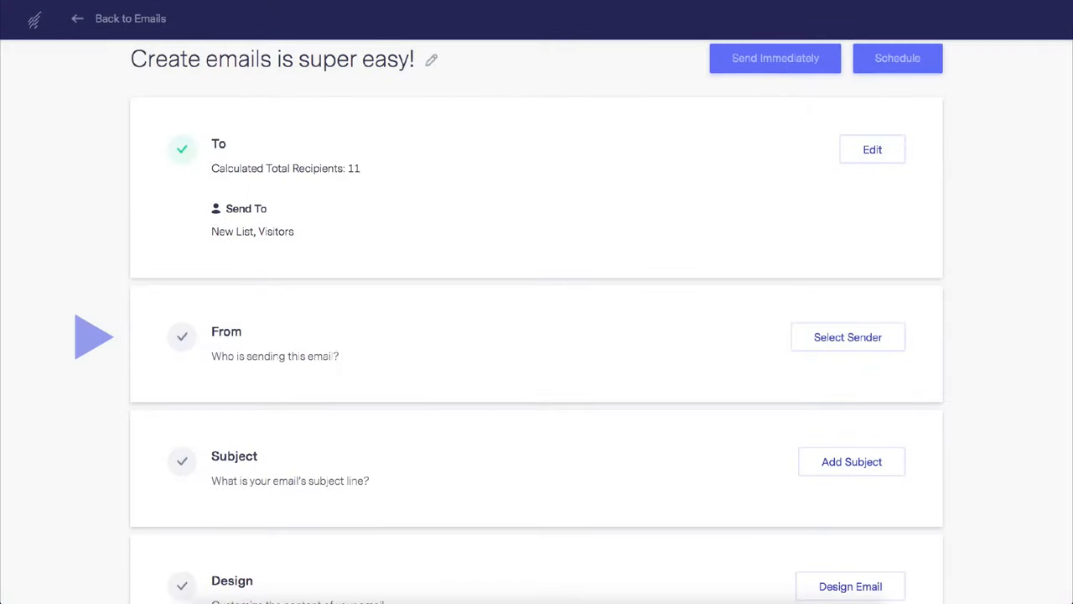
# Step: Save sender Benchmark with a different email address used for replies
pyautogui.click(849, 336)
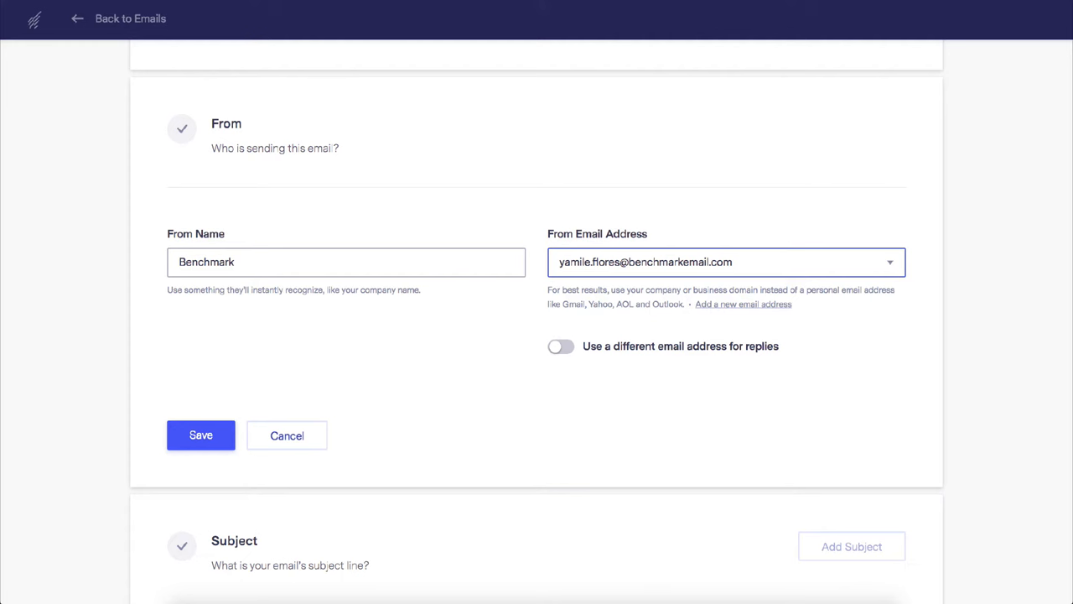
pyautogui.click(560, 345)
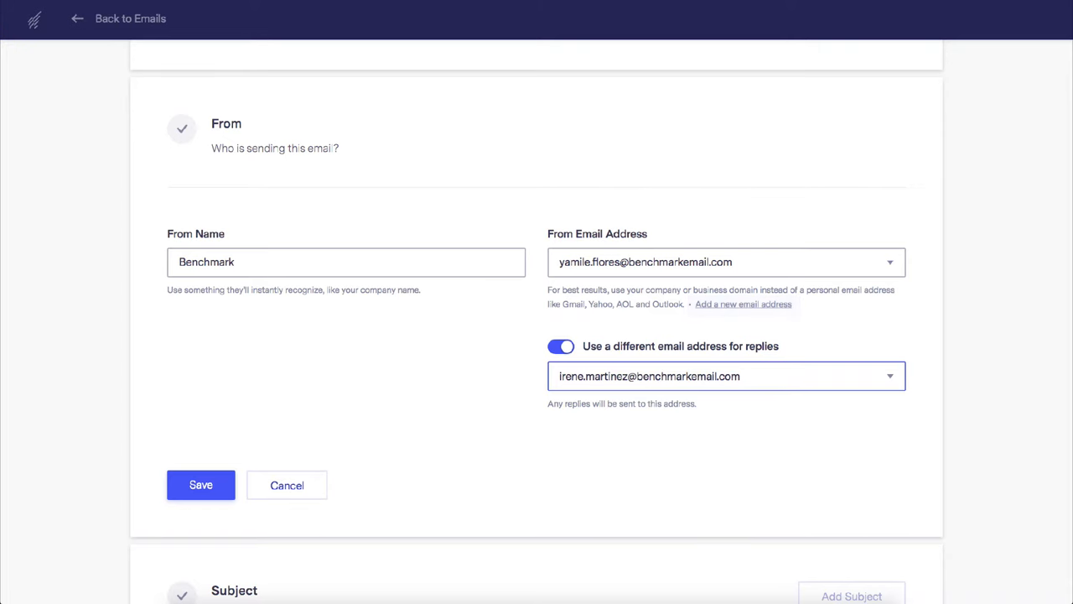
pyautogui.click(201, 485)
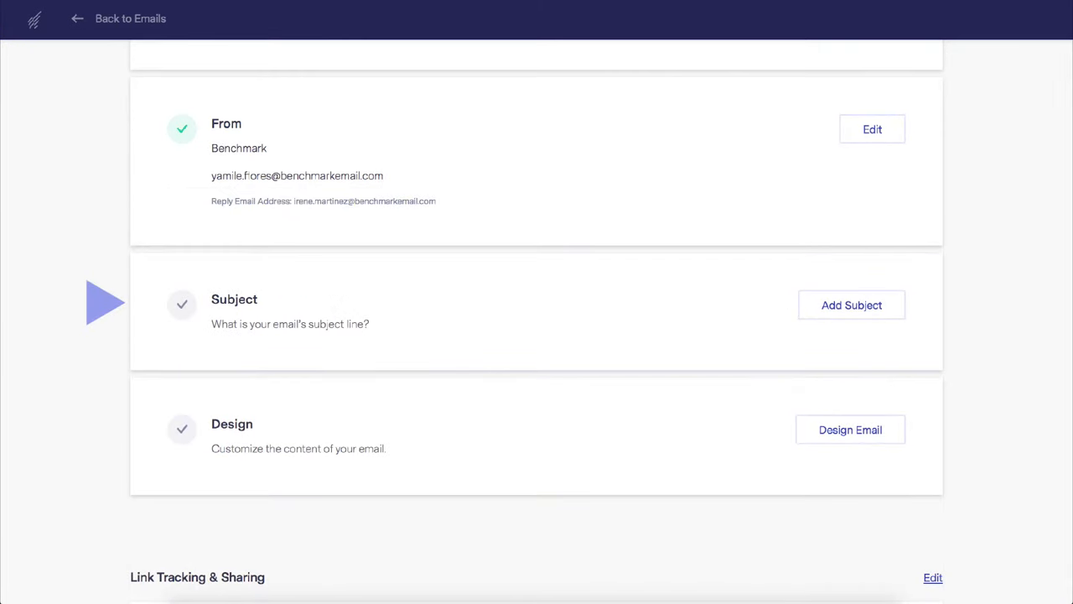
# Step: Save subject line 'I love you!😍' with preview text 'Seriously, Who doesn't?'
pyautogui.click(852, 305)
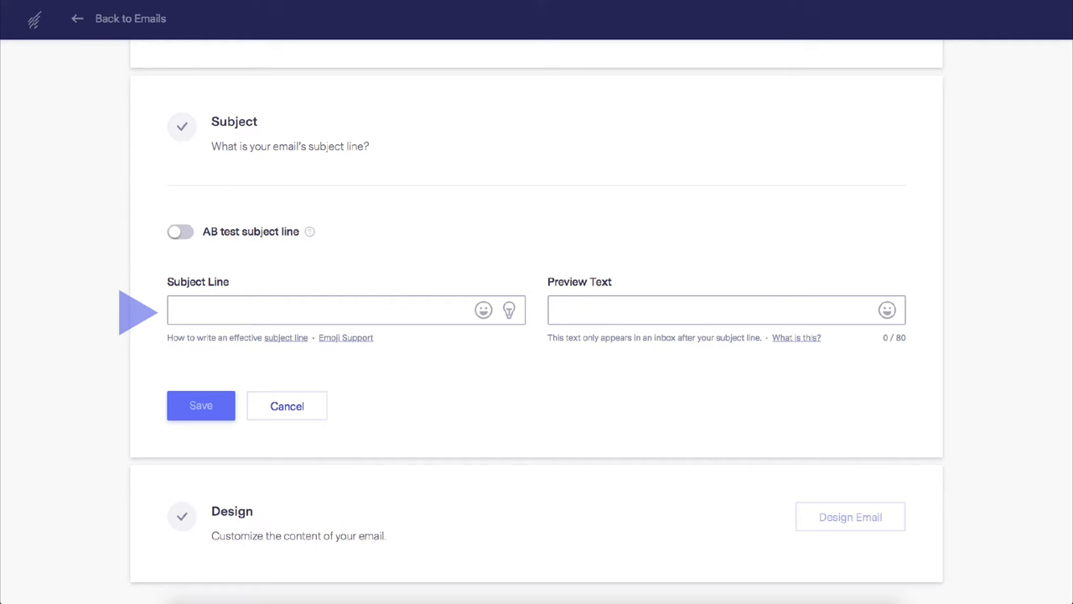
pyautogui.write('I love you!😍')
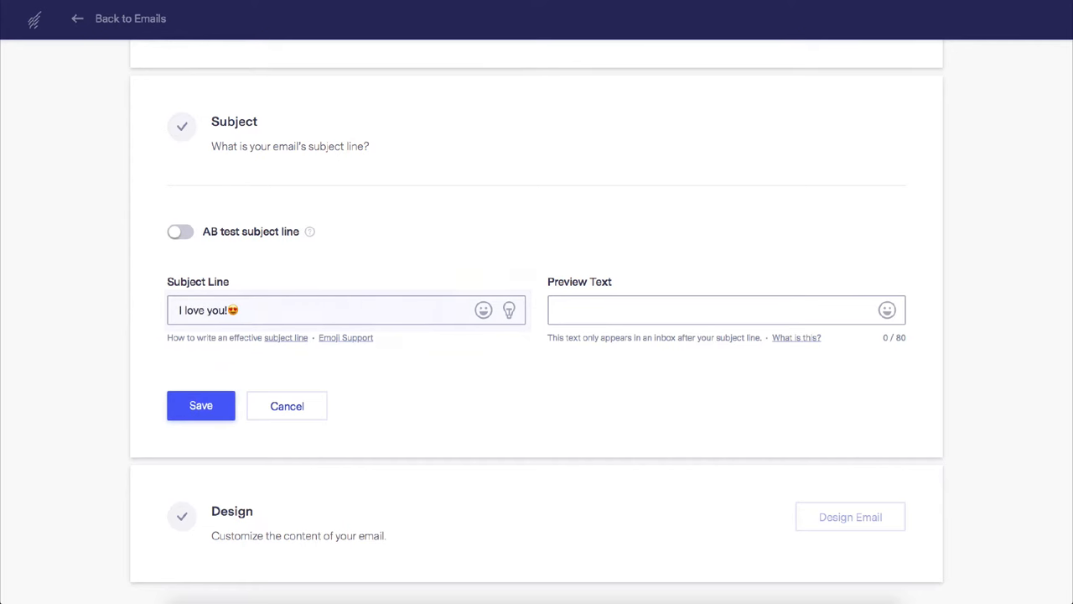
pyautogui.click(335, 308)
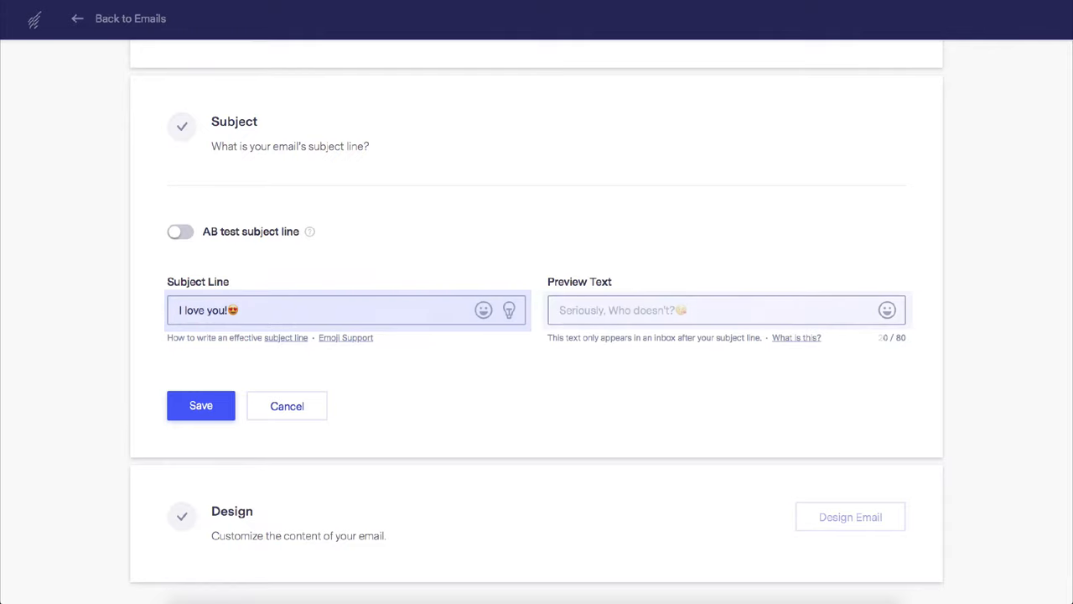
pyautogui.click(721, 310)
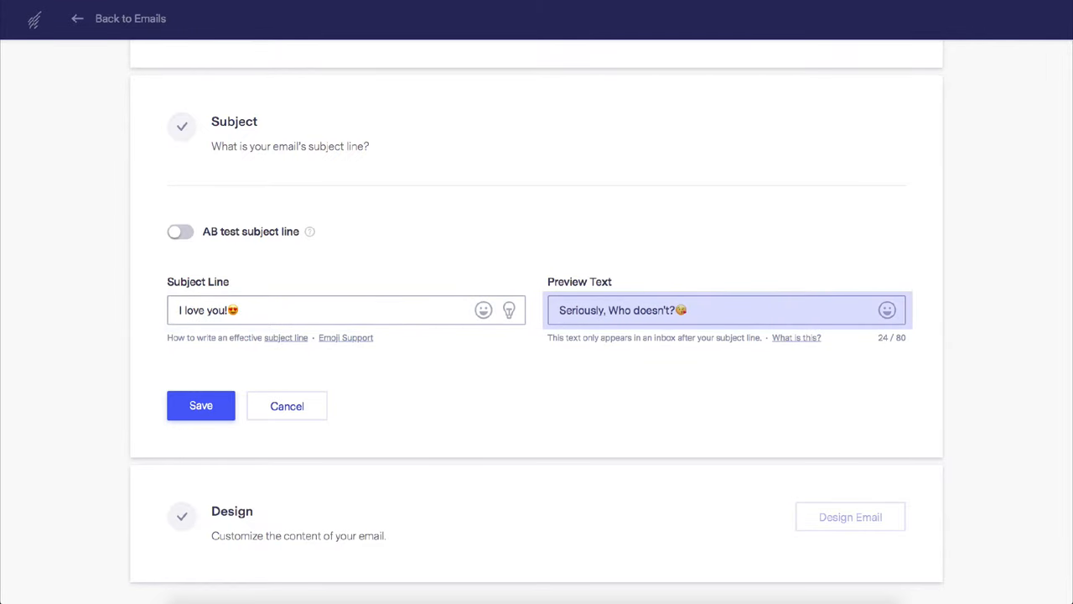
pyautogui.click(201, 404)
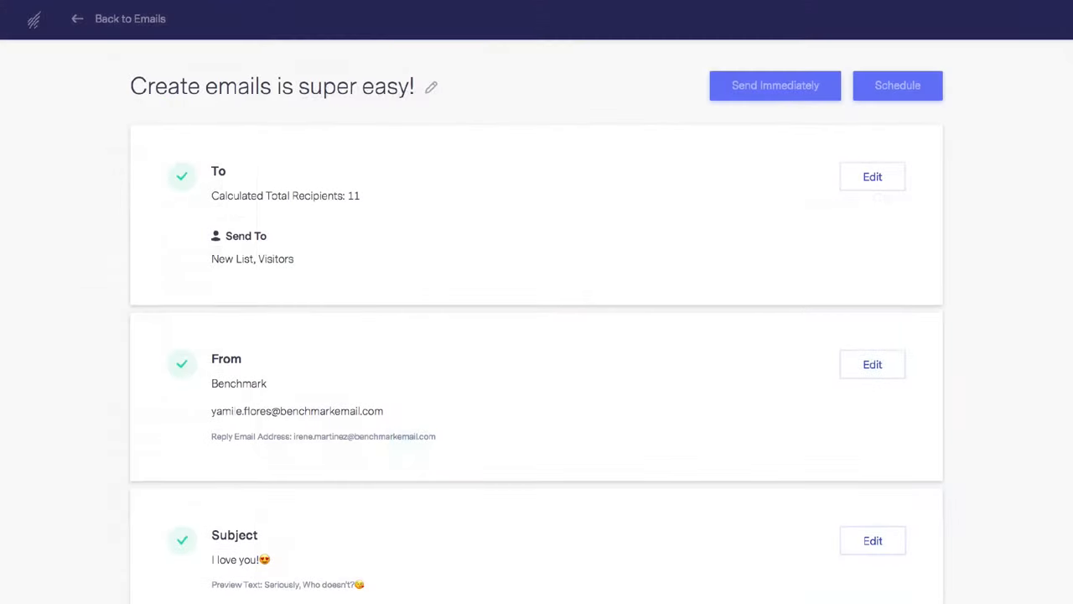
pyautogui.scroll(-3)
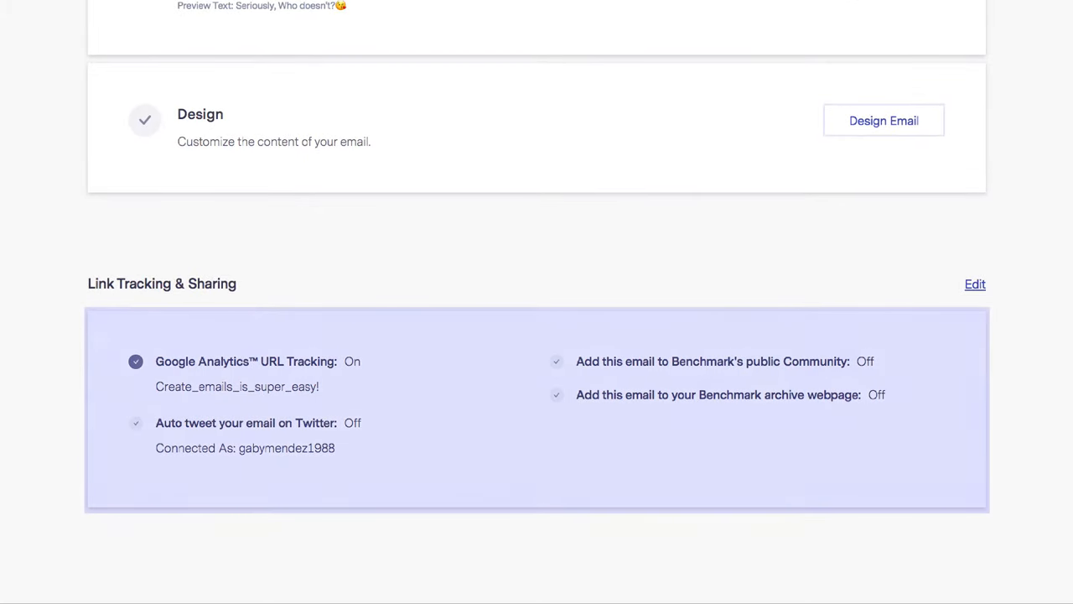
pyautogui.click(975, 283)
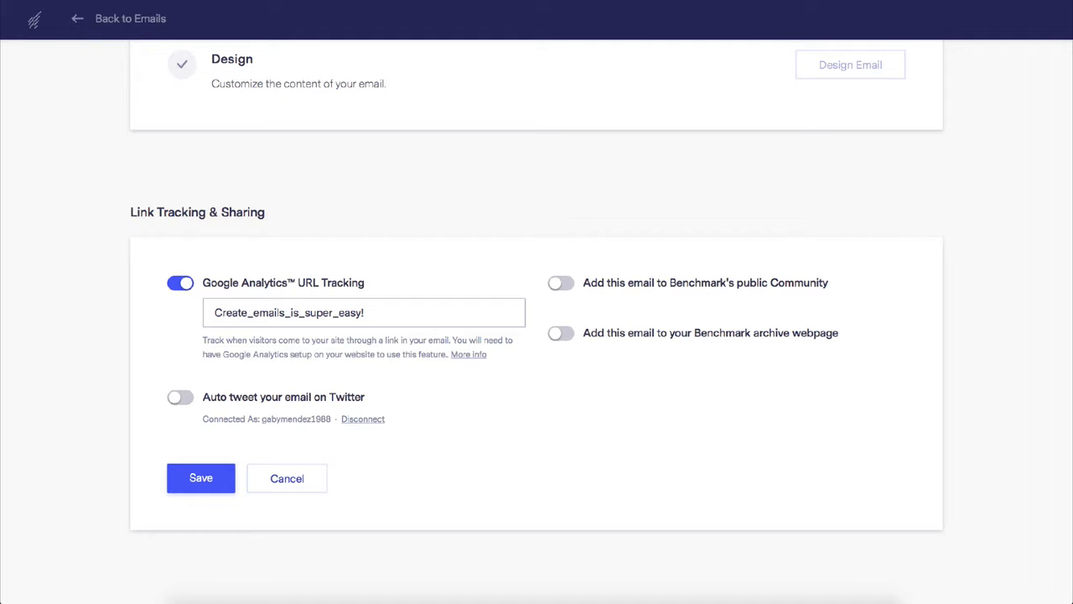
pyautogui.tripleClick(362, 312)
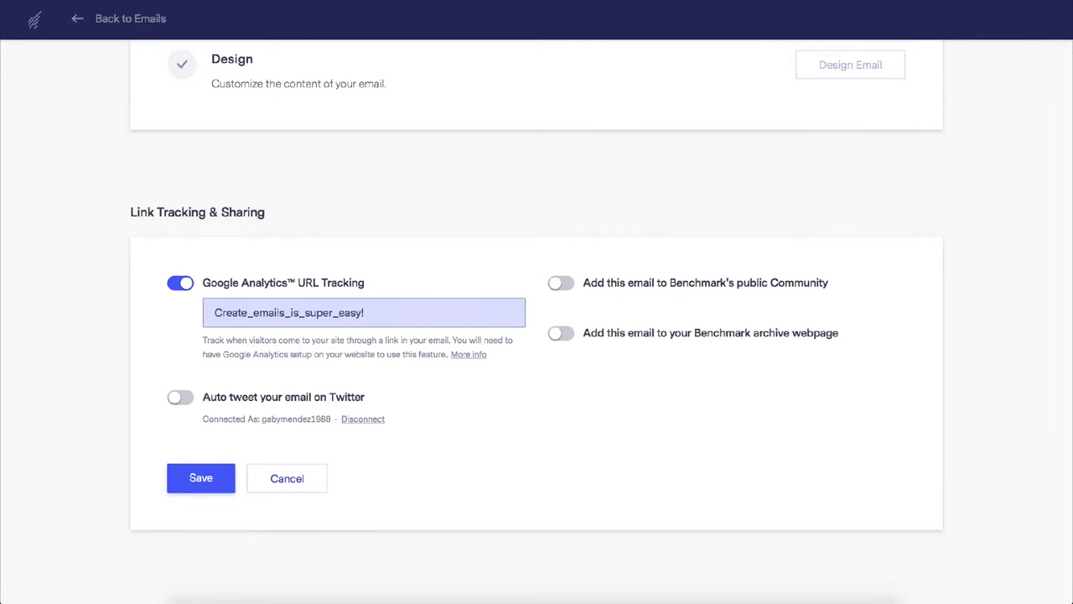
pyautogui.click(201, 478)
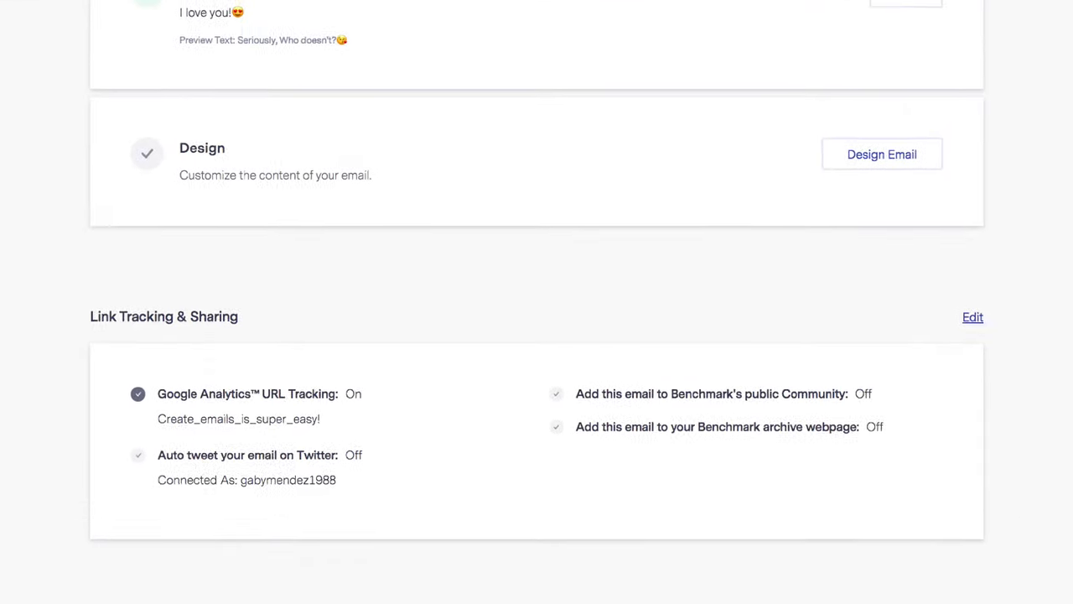
pyautogui.scroll(3)
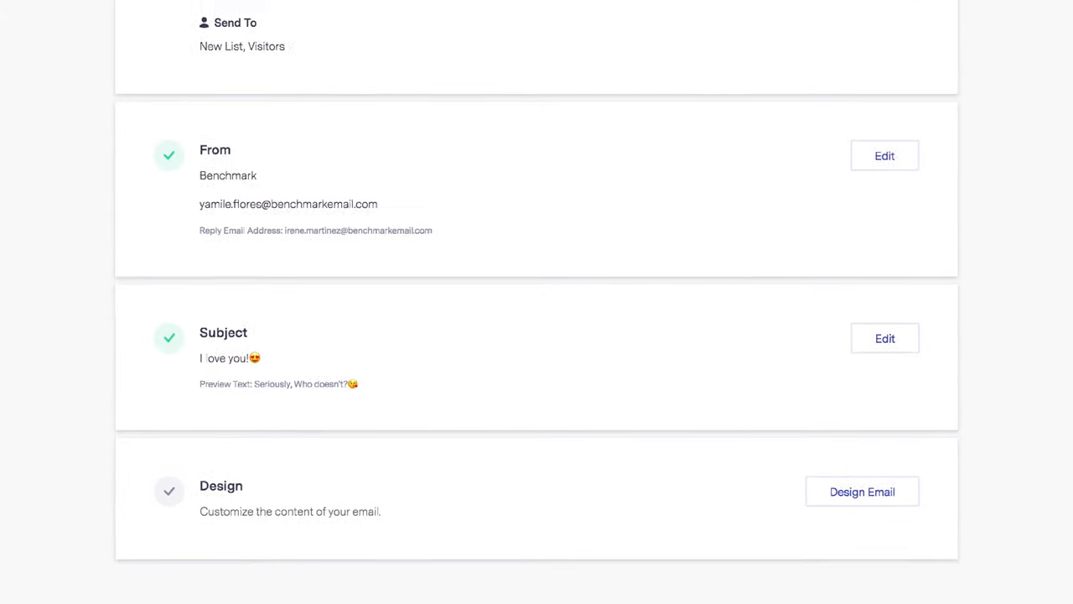
pyautogui.scroll(3)
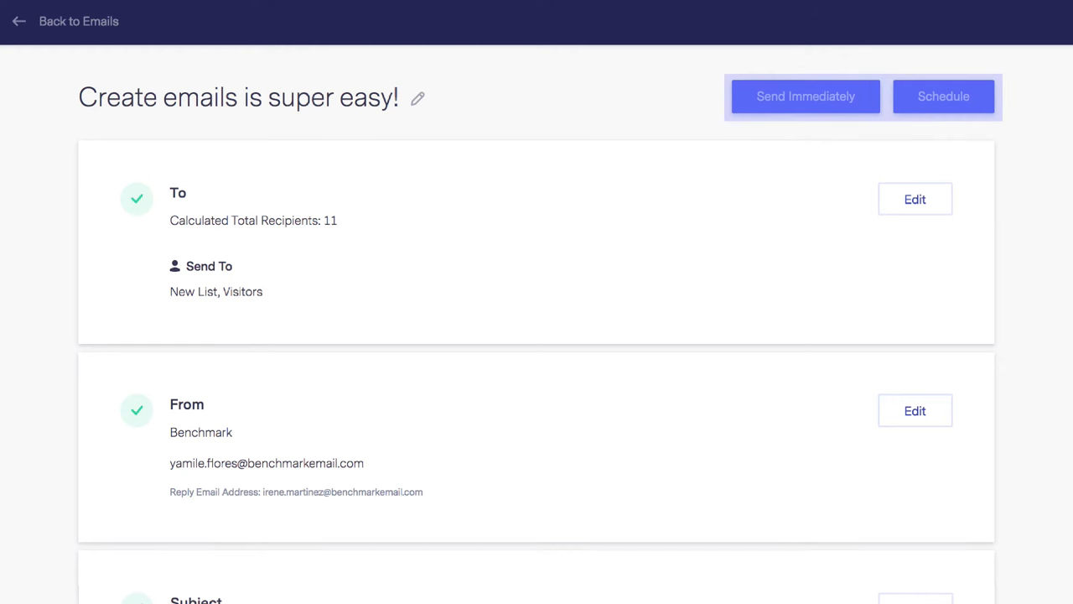
pyautogui.scroll(-3)
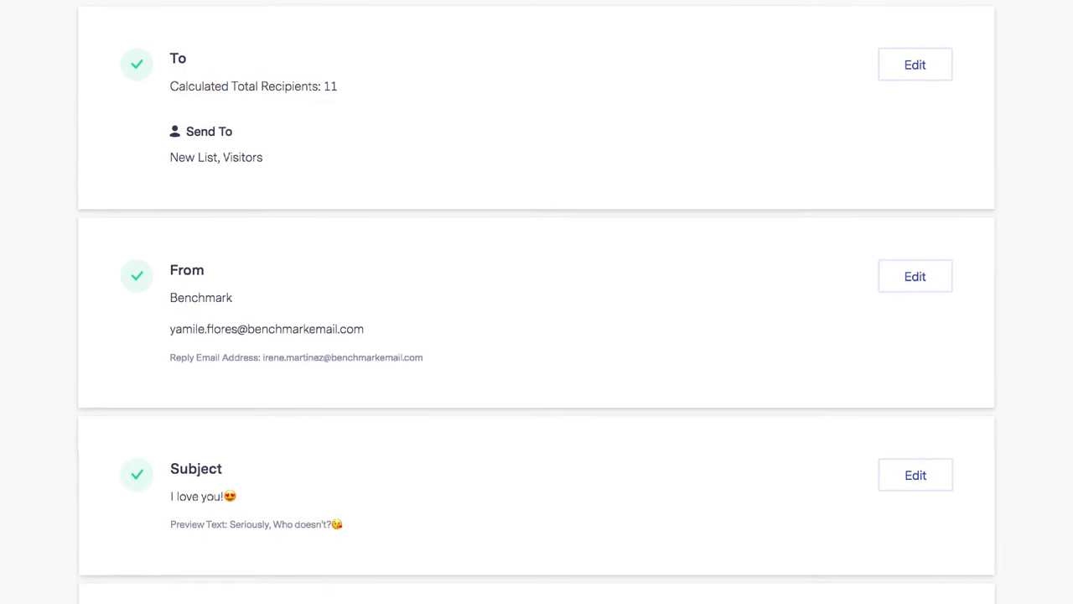
pyautogui.scroll(-3)
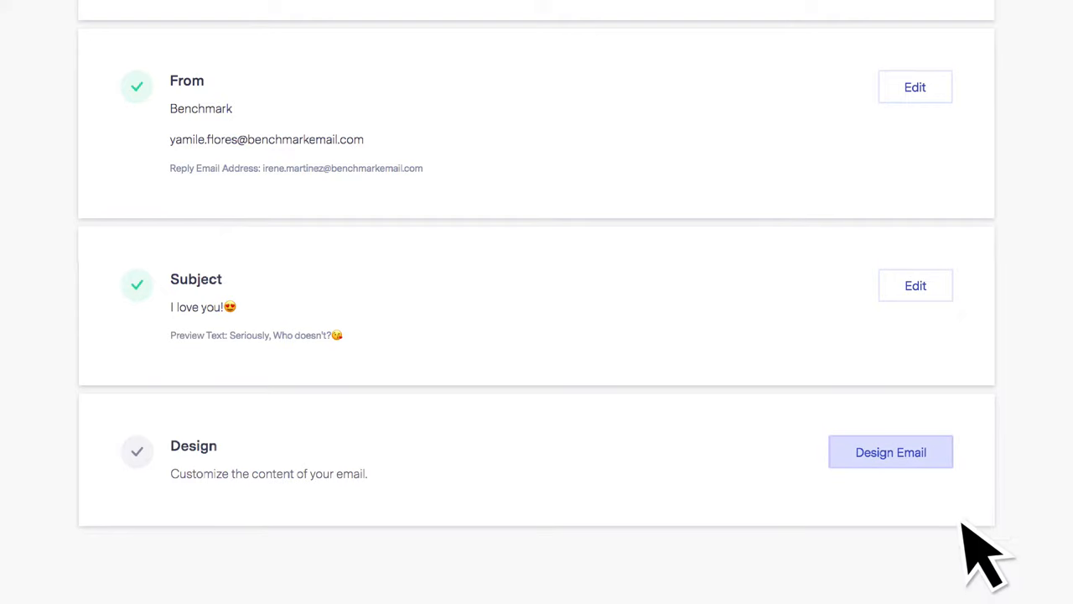
# Step: Enter Design Email, browse Past Emails, then switch to the Templates gallery
pyautogui.click(890, 452)
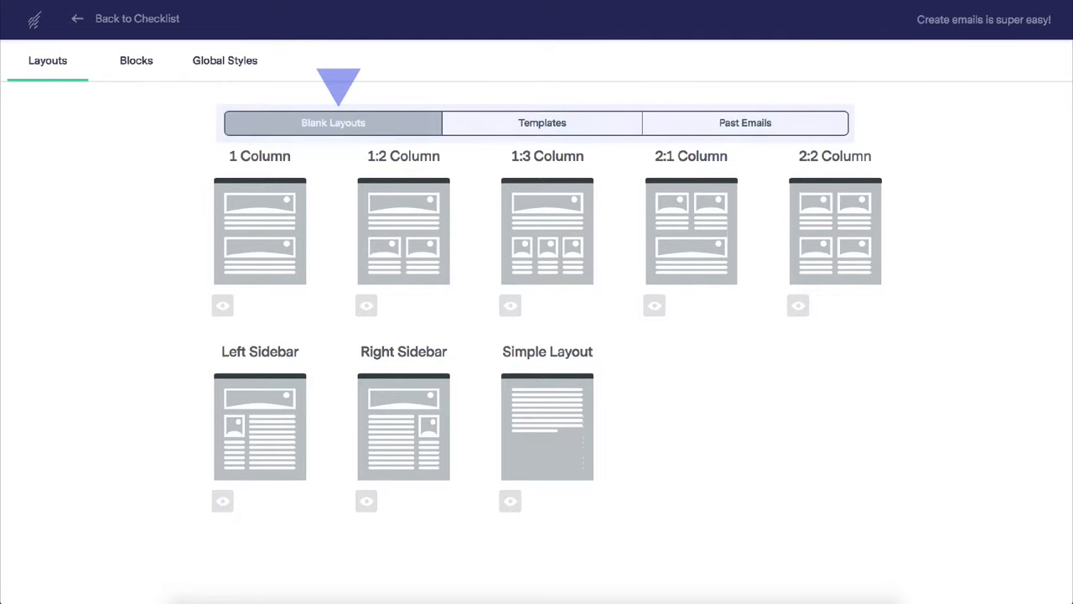
pyautogui.click(745, 122)
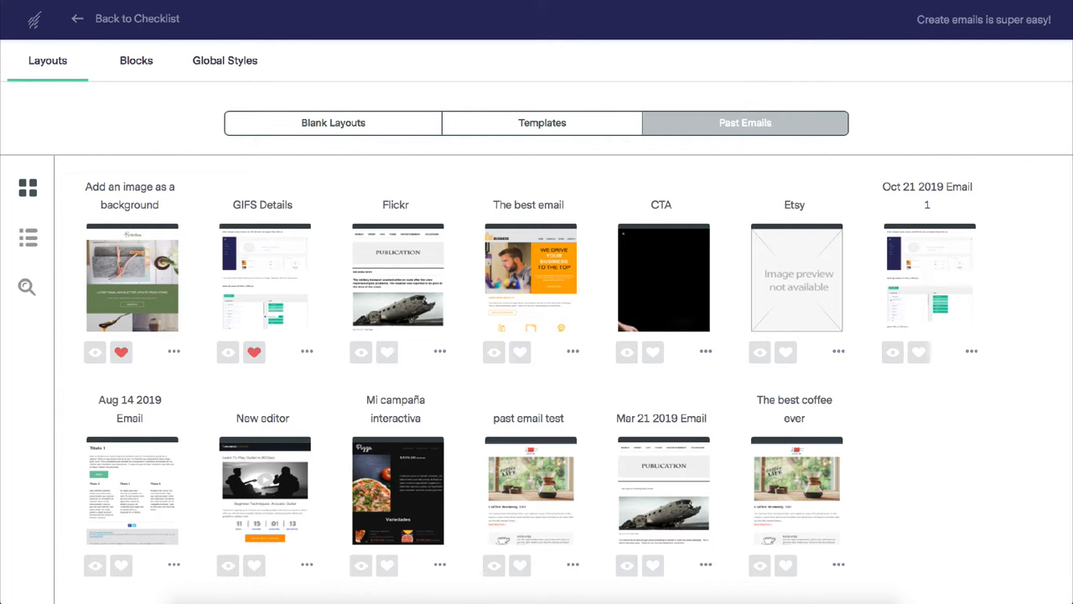
pyautogui.click(332, 122)
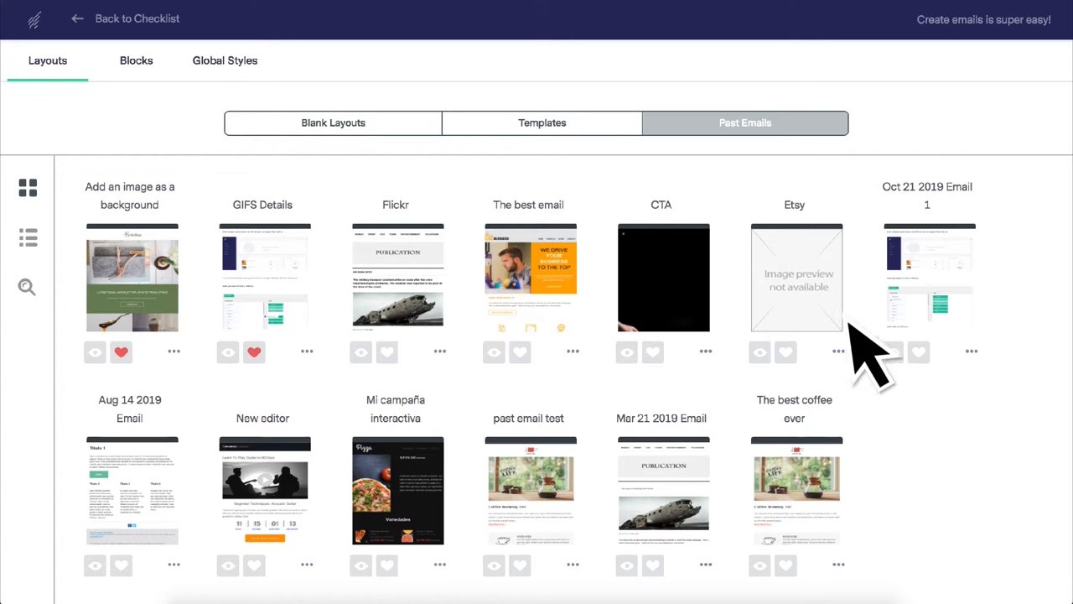
pyautogui.moveTo(299, 377)
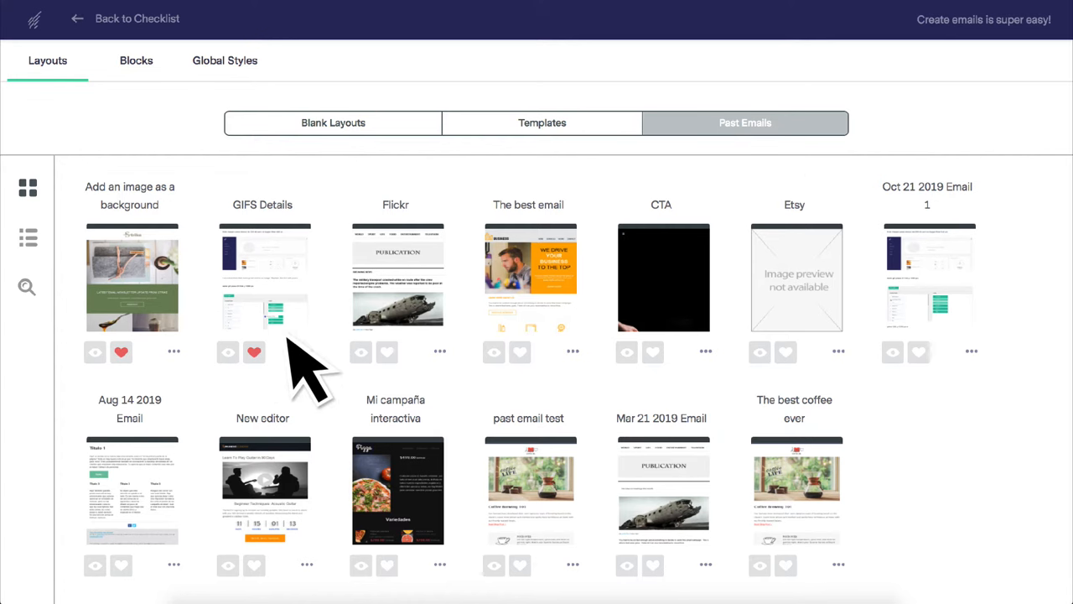
pyautogui.moveTo(805, 361)
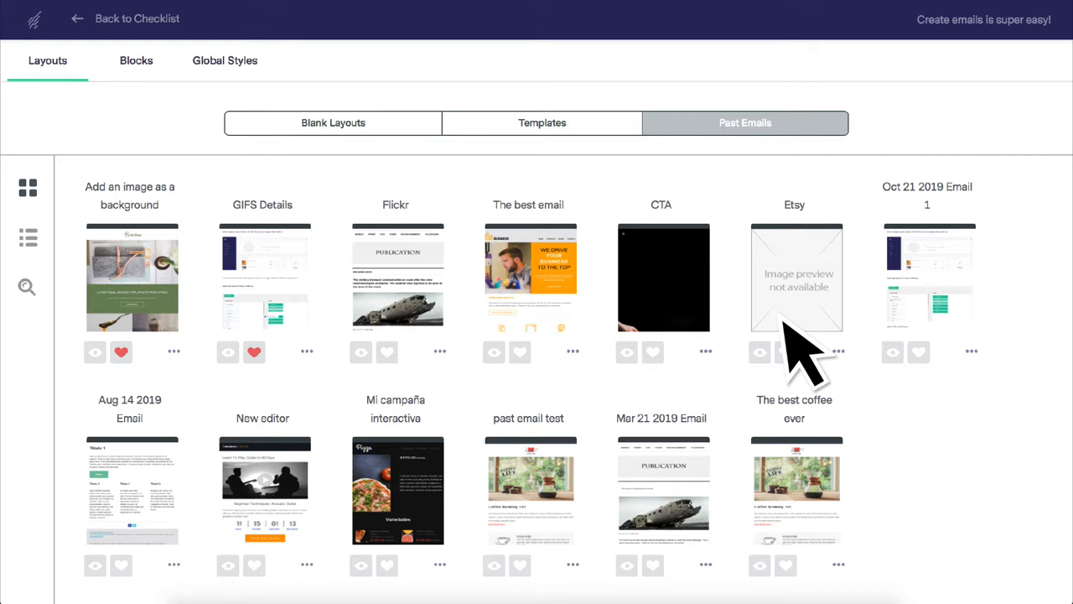
pyautogui.moveTo(801, 352)
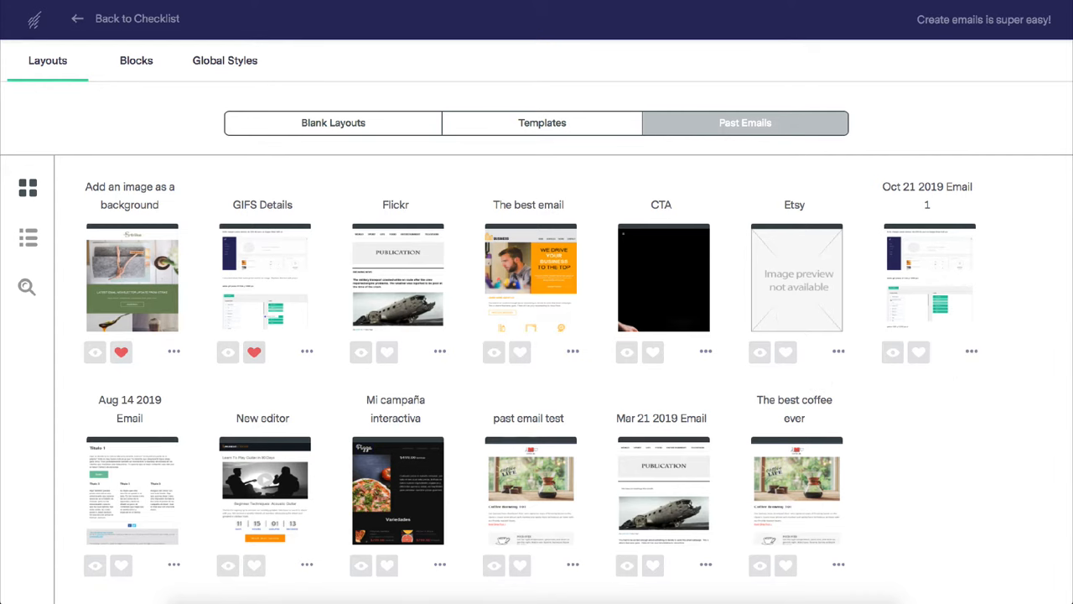
pyautogui.click(542, 122)
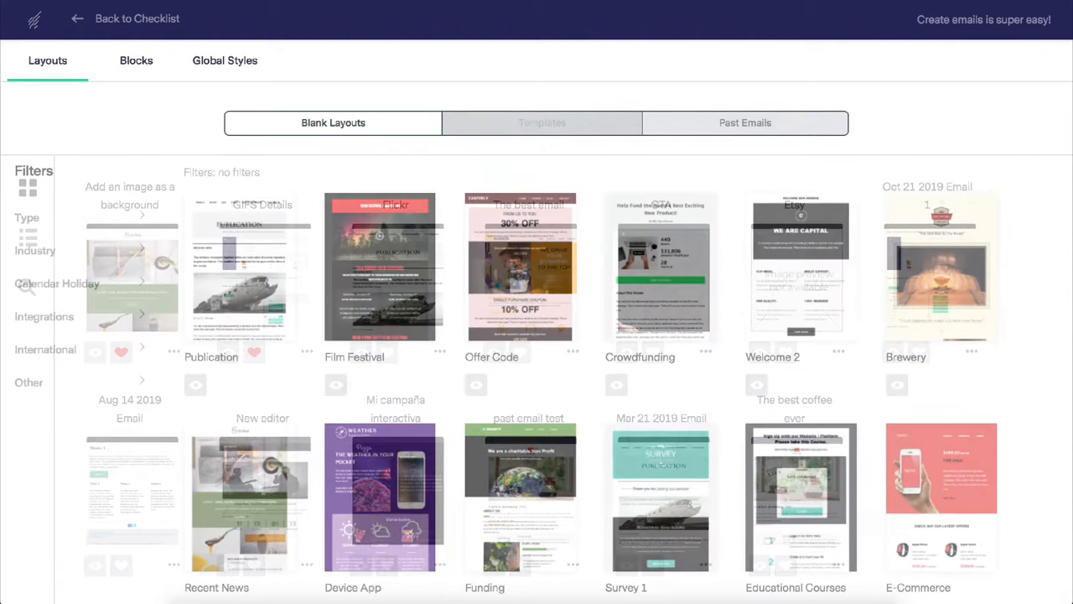
# Step: Filter templates to Invitation type and load the Bright Flyer 50% OFF SALE template
pyautogui.click(542, 122)
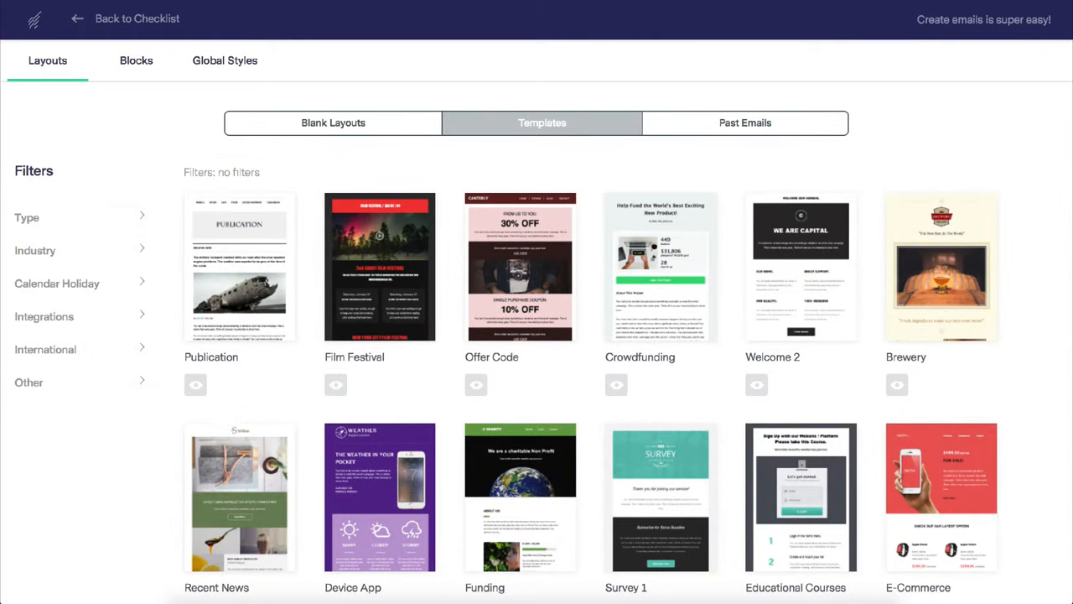
pyautogui.moveTo(556, 168)
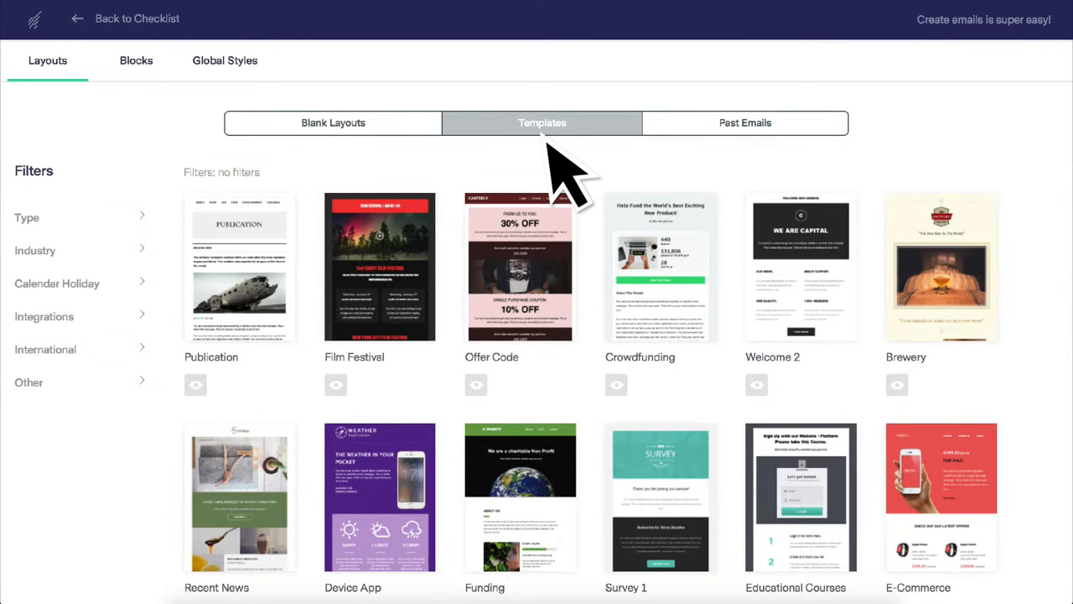
pyautogui.click(20, 325)
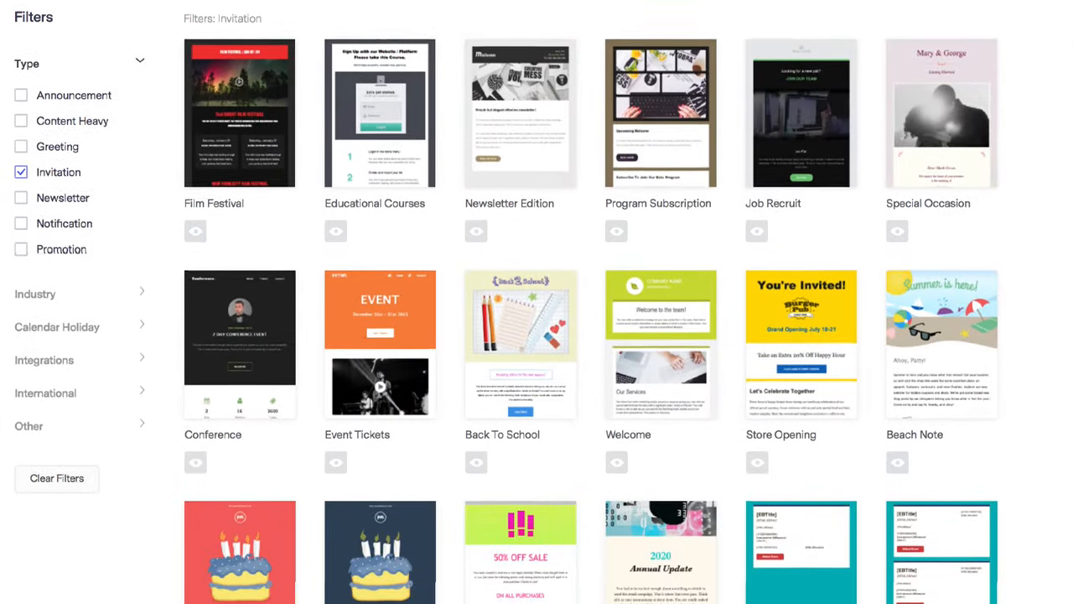
pyautogui.scroll(-3)
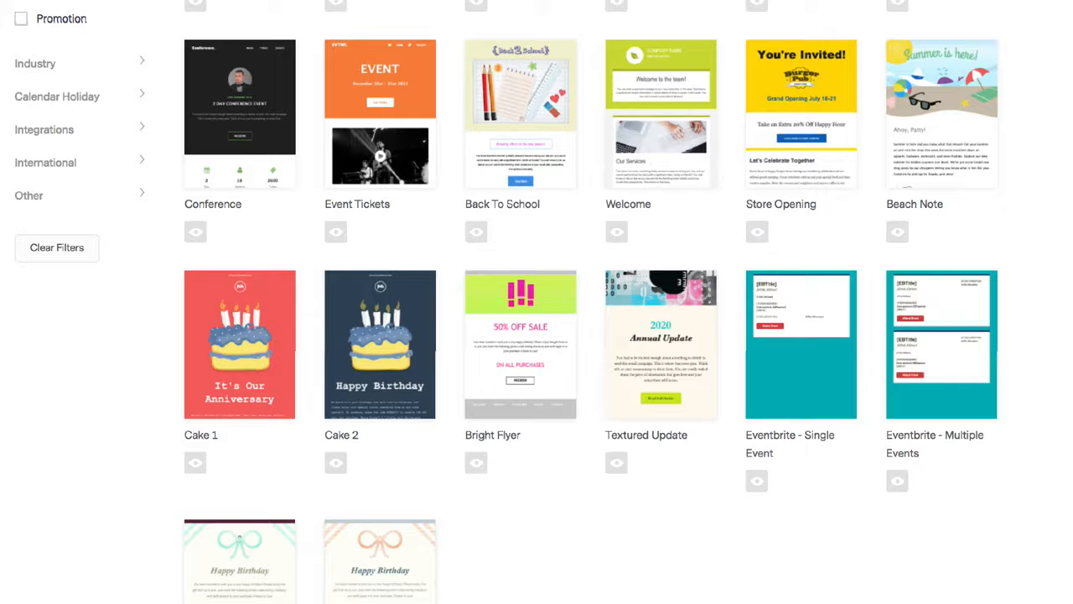
pyautogui.scroll(-3)
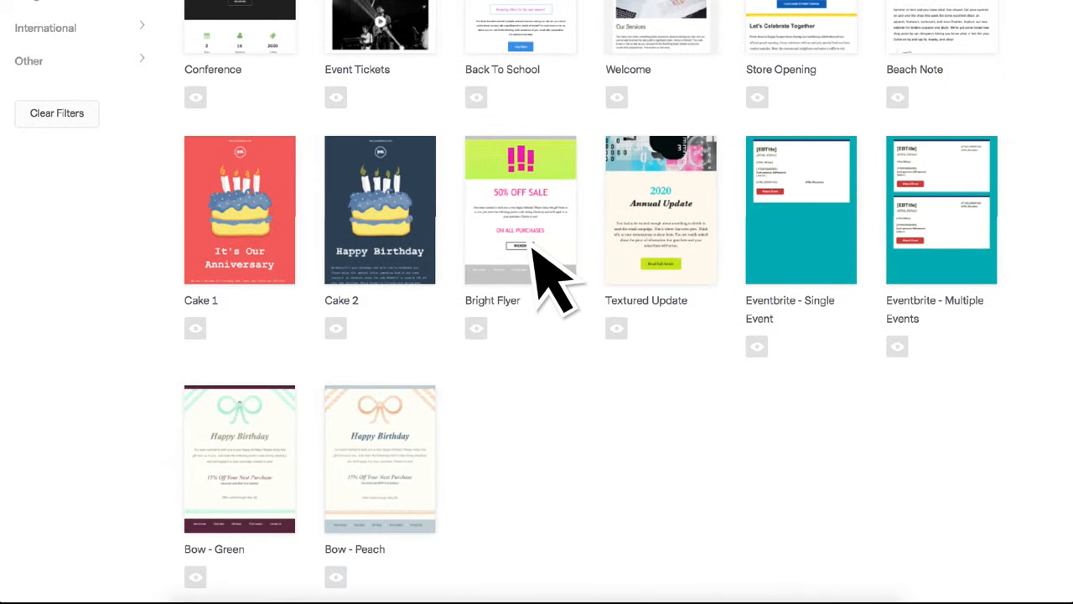
pyautogui.click(520, 210)
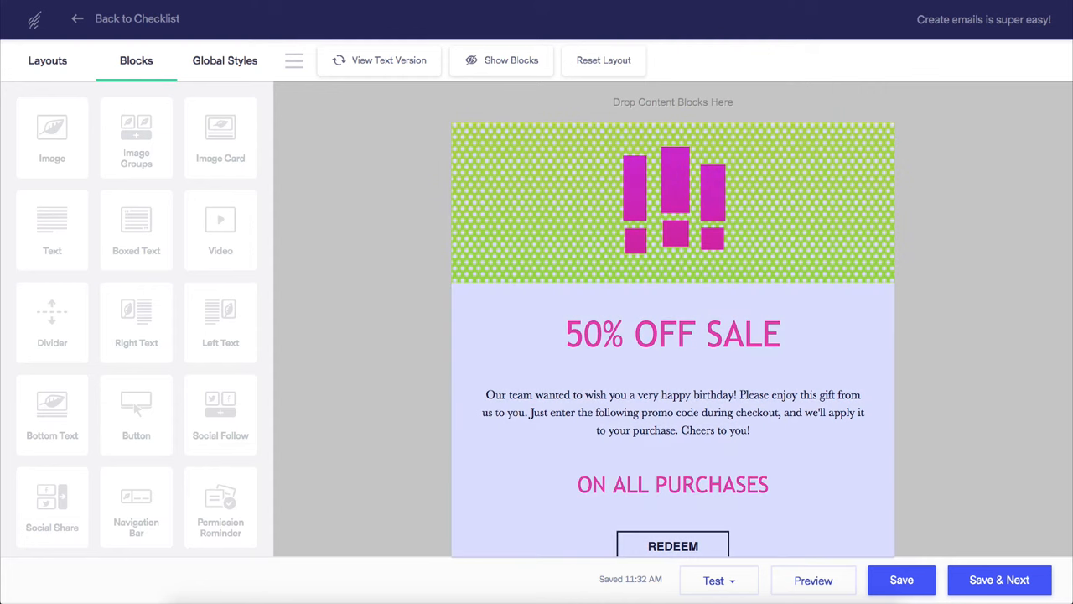
# Step: Replace the top Image Block placeholder with nurse.png from the Image Gallery
pyautogui.click(672, 201)
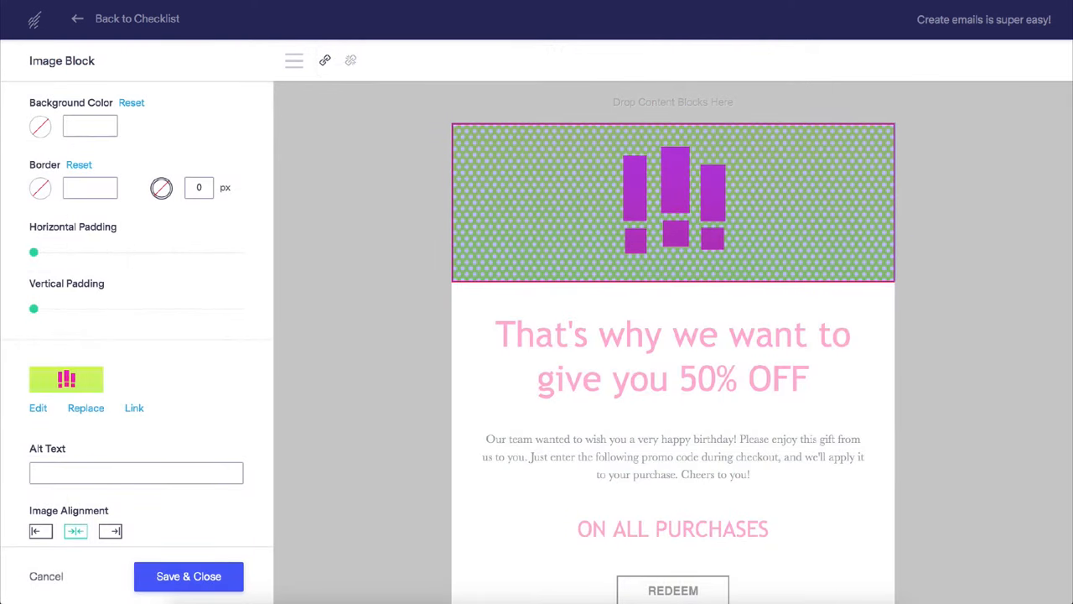
pyautogui.moveTo(687, 251)
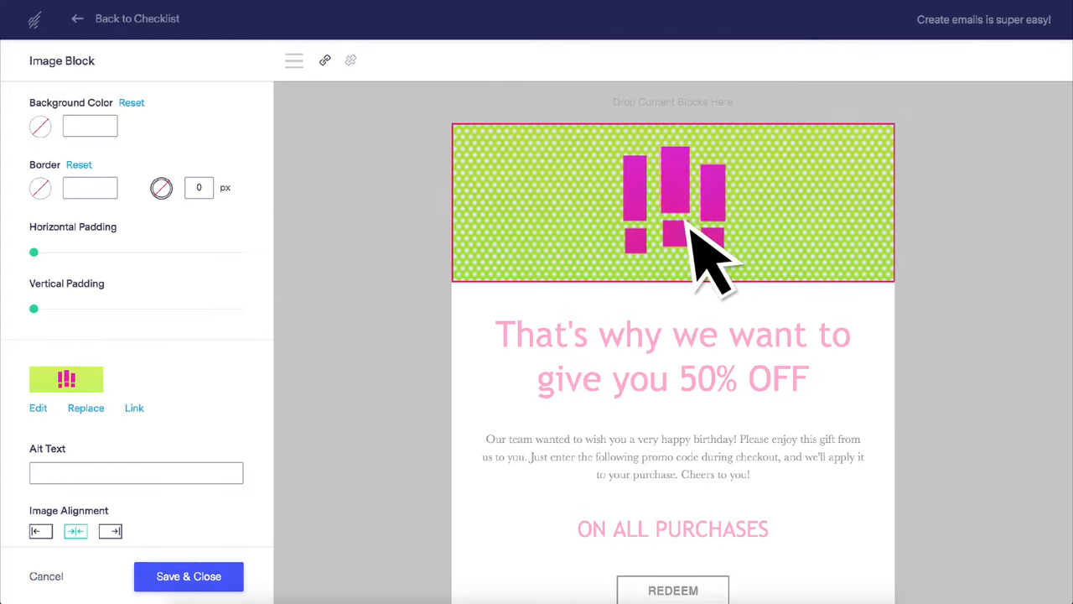
pyautogui.click(86, 407)
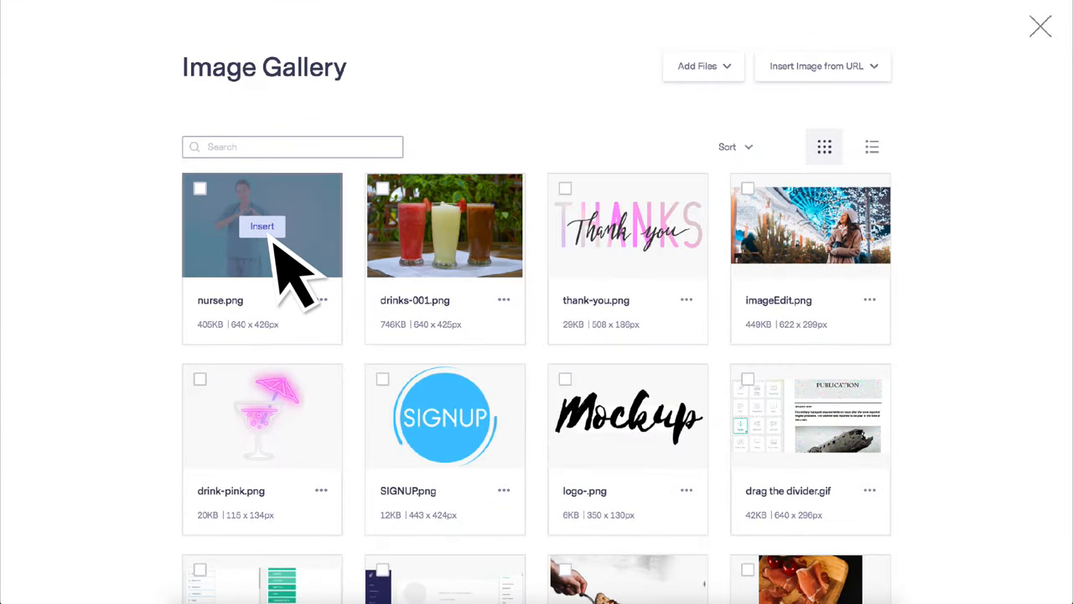
pyautogui.click(261, 227)
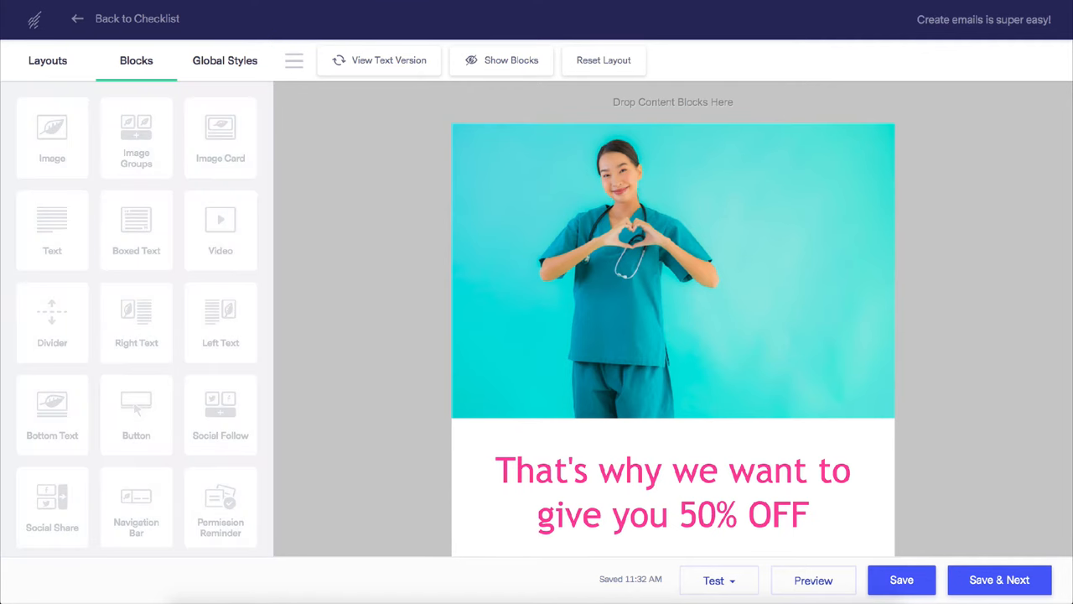
# Step: Edit the birthday text block so 'Cheers to you!' sits on its own bold pink line
pyautogui.scroll(-3)
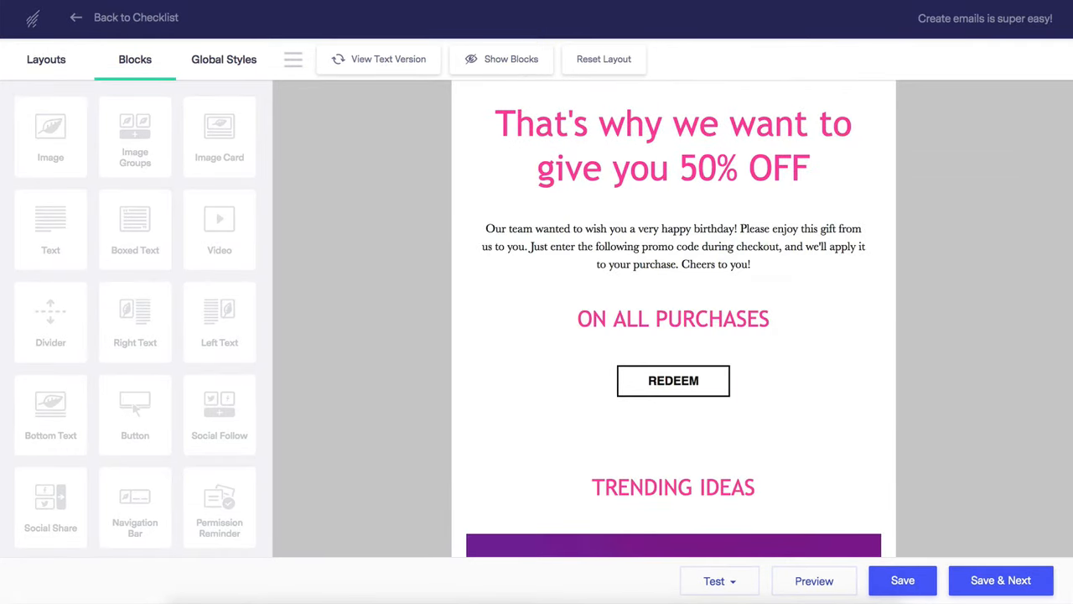
pyautogui.click(674, 246)
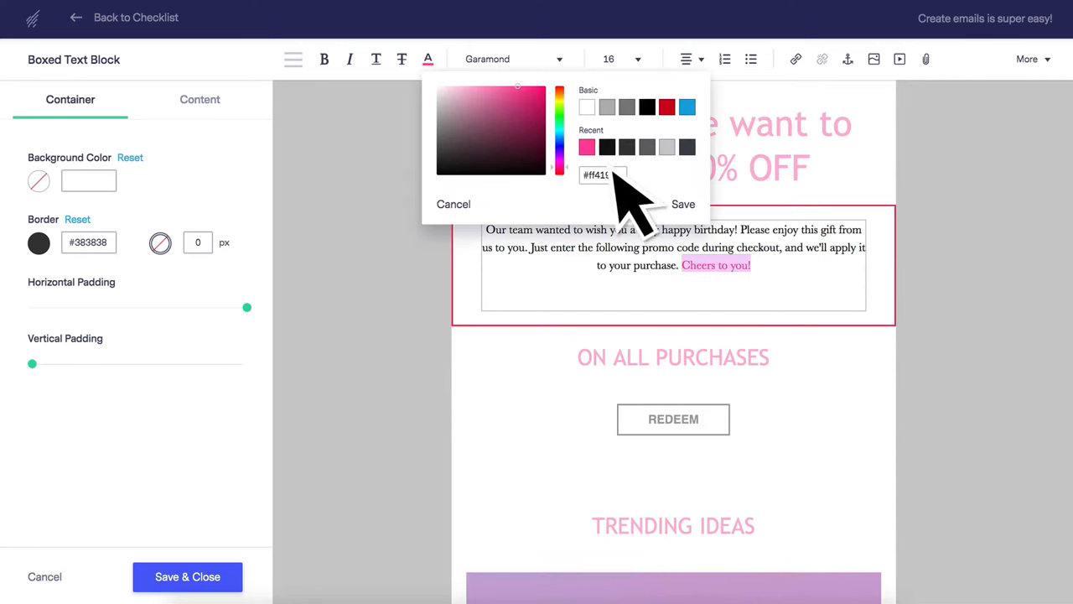
pyautogui.click(621, 58)
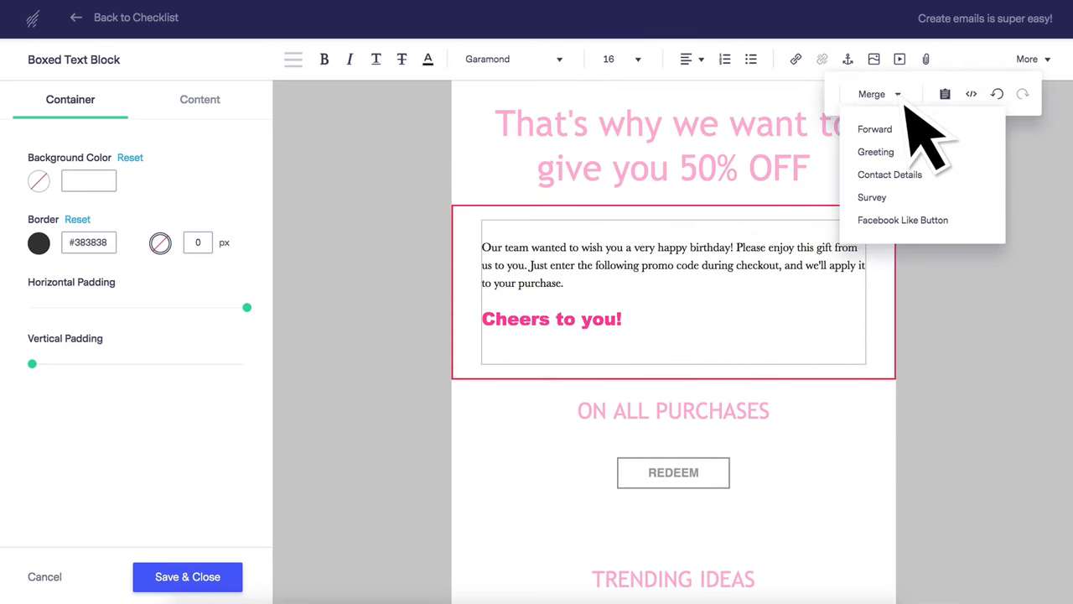
pyautogui.moveTo(872, 198)
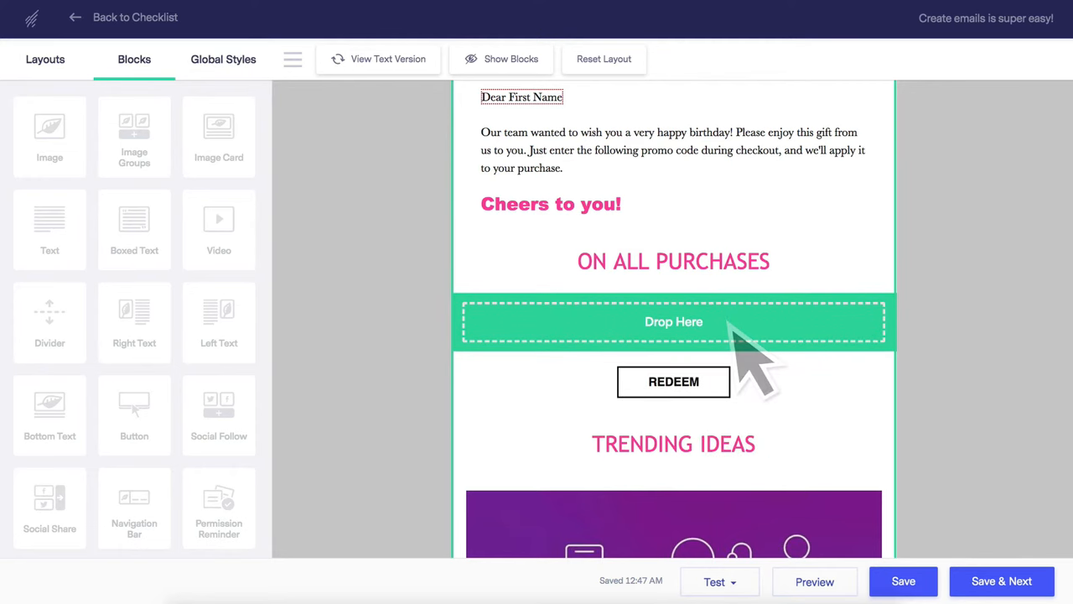
pyautogui.scroll(-3)
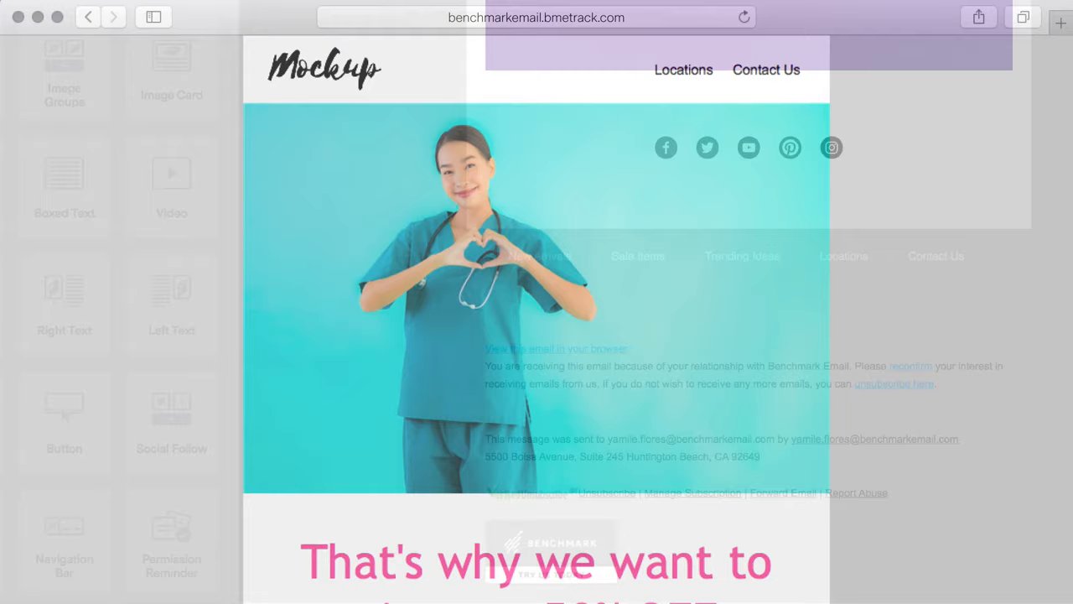
pyautogui.scroll(-3)
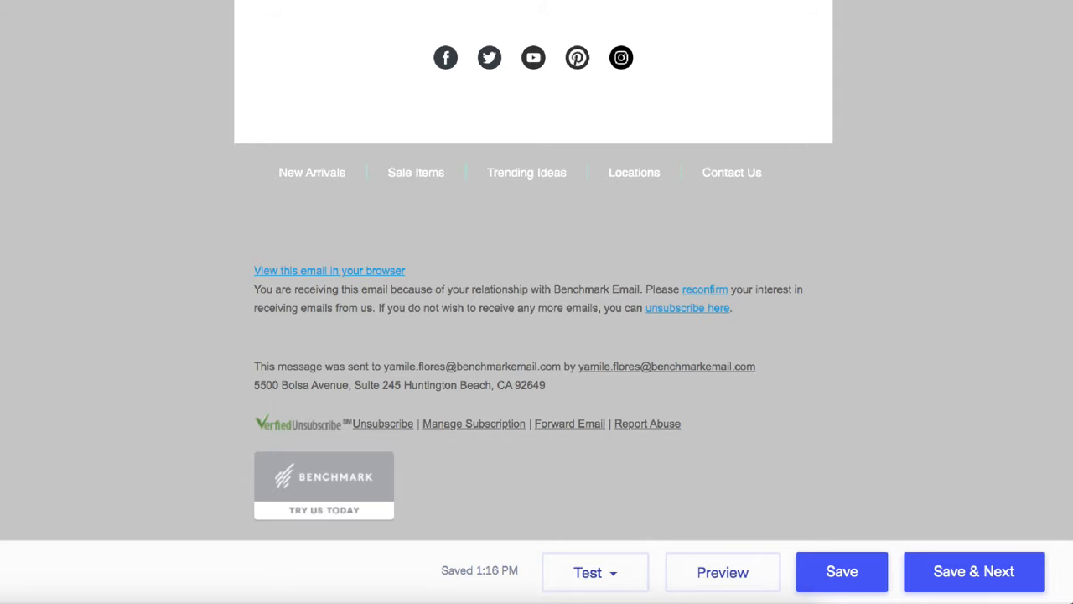
pyautogui.click(721, 572)
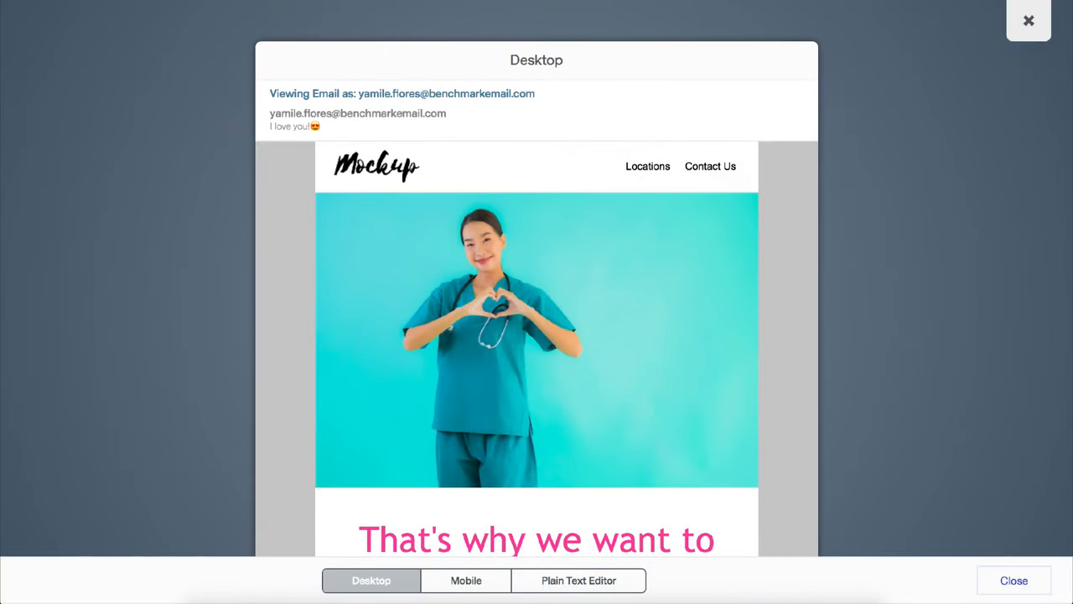
pyautogui.click(466, 581)
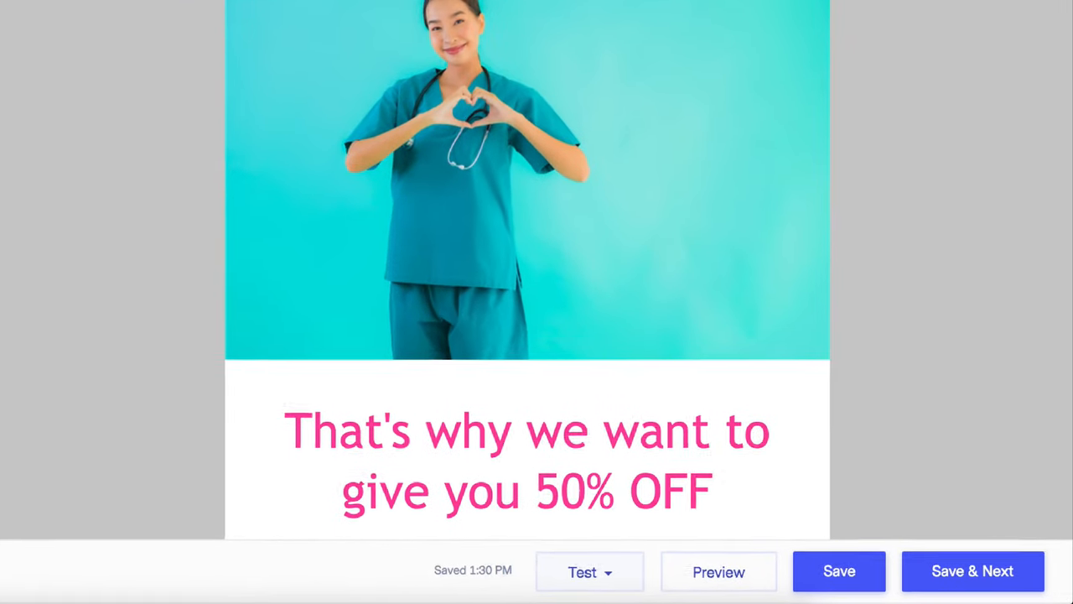
pyautogui.click(590, 570)
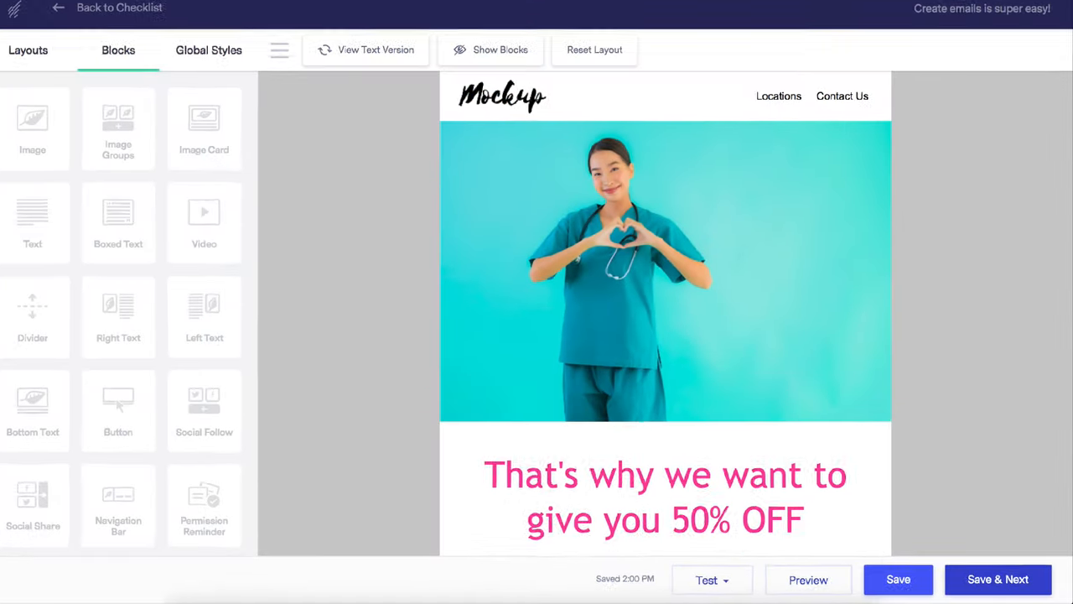
# Step: Save & Next the design and review the summary of recipients, sender, subject and design
pyautogui.click(998, 578)
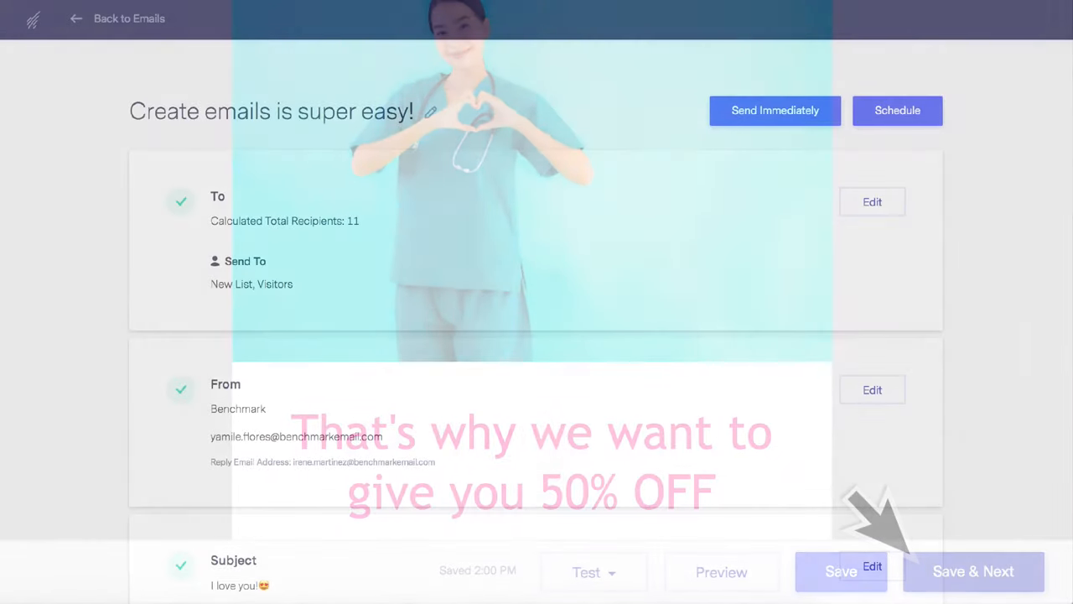
pyautogui.scroll(-3)
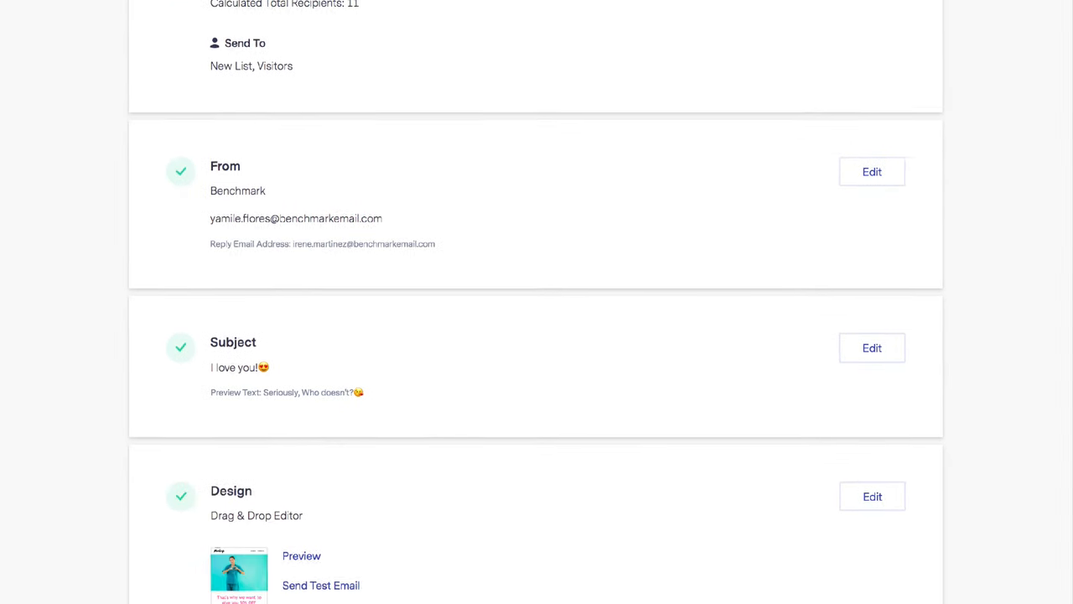
pyautogui.scroll(-3)
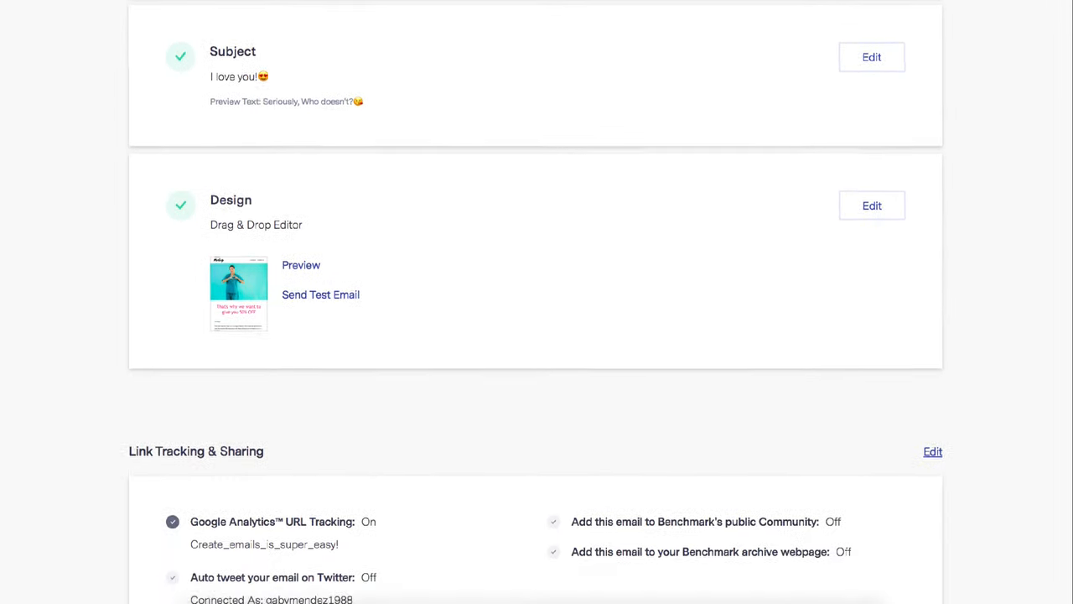
pyautogui.scroll(3)
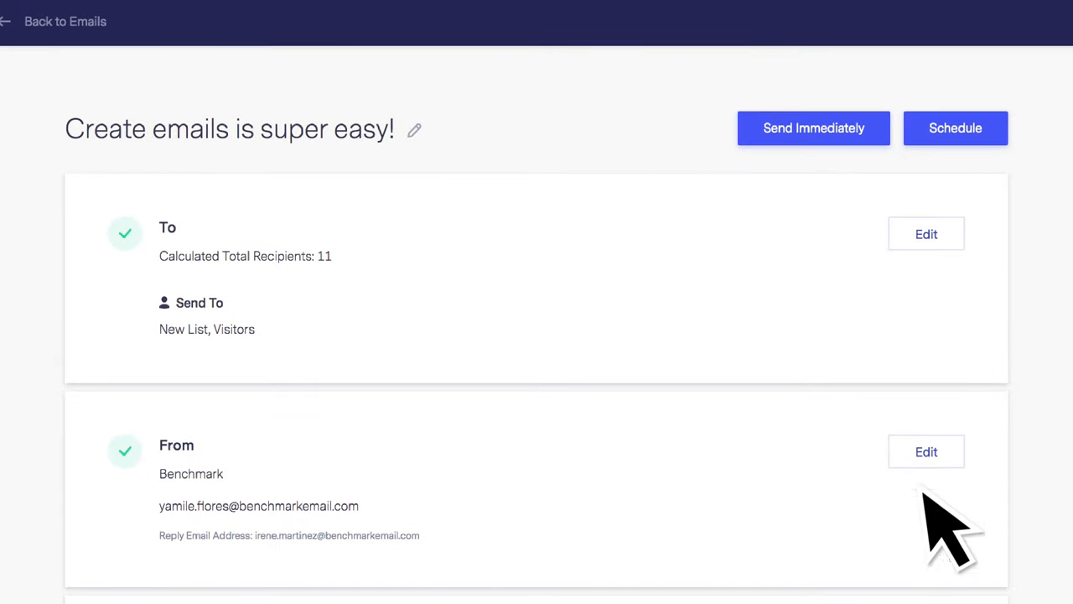
pyautogui.moveTo(936, 168)
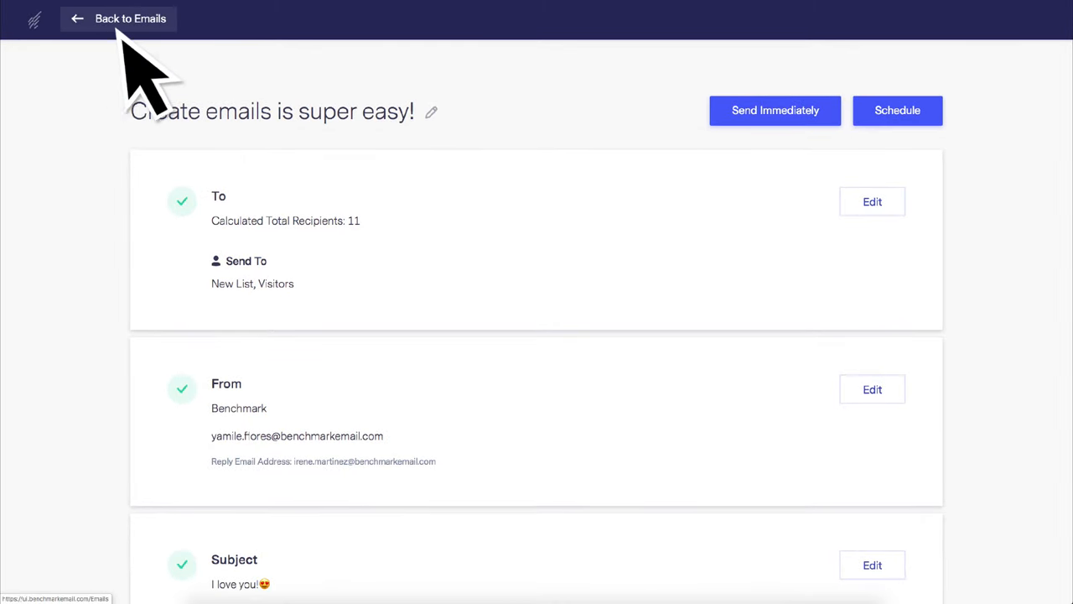
# Step: Confirm 'Create emails is super easy!' appears in the Emails list as a draft, then reach the free Starter Plan sign-up page
pyautogui.click(131, 19)
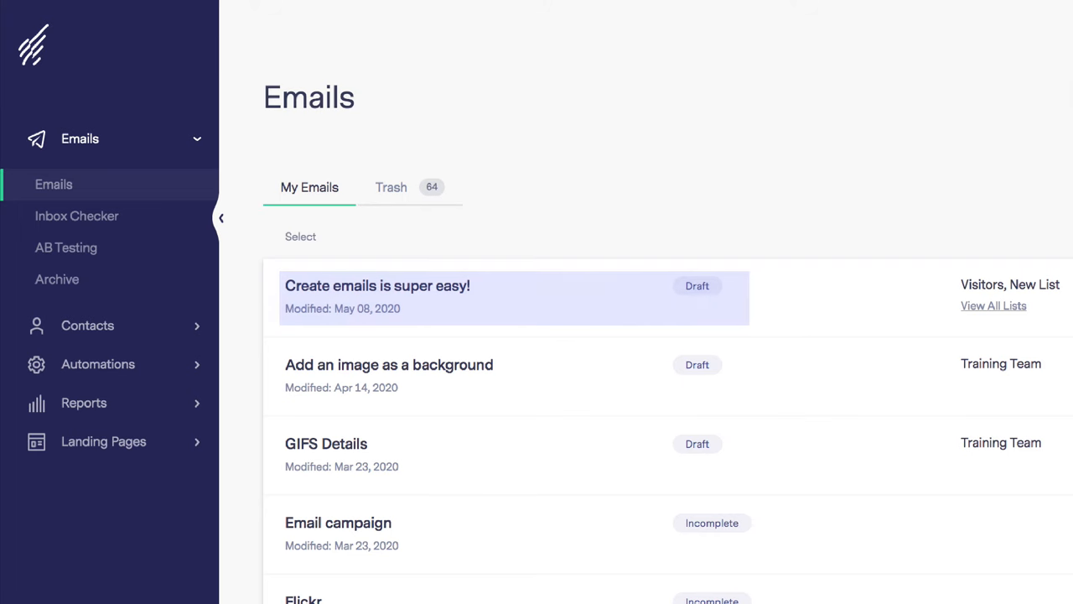
pyautogui.moveTo(562, 545)
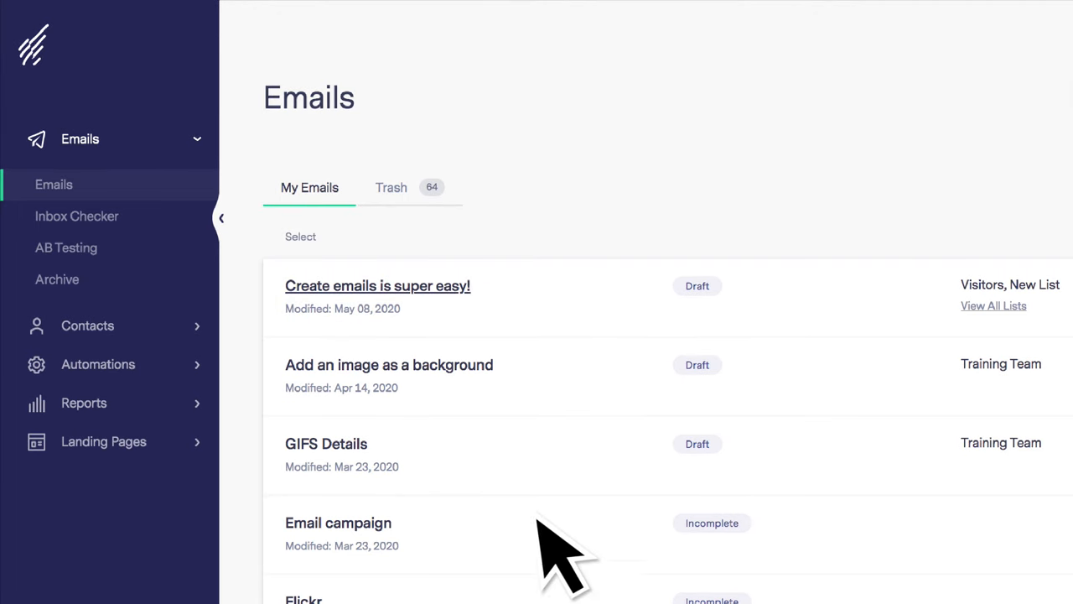
pyautogui.click(377, 285)
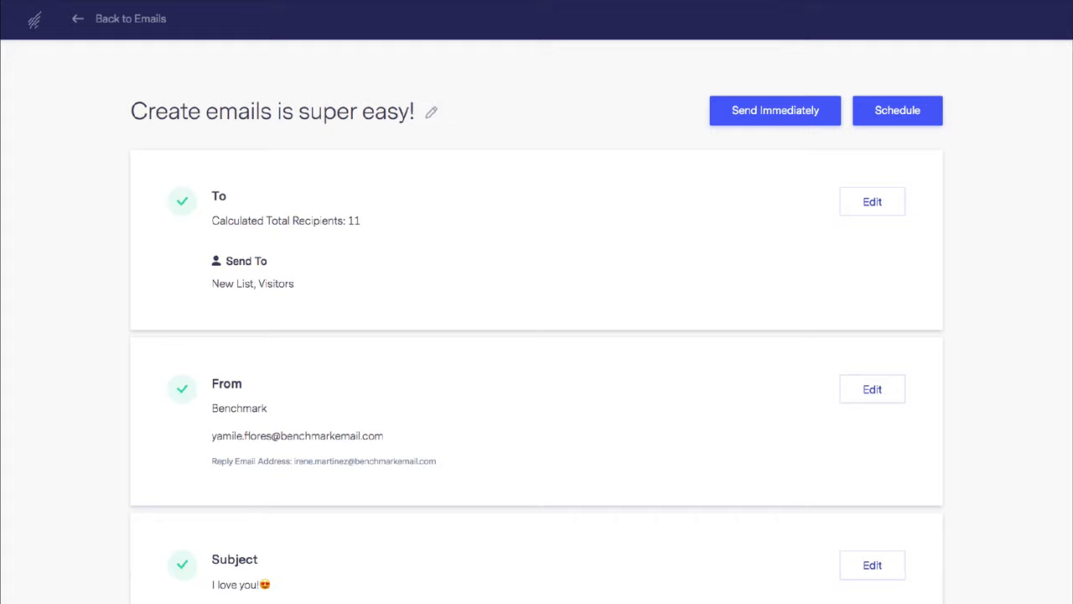
pyautogui.scroll(-3)
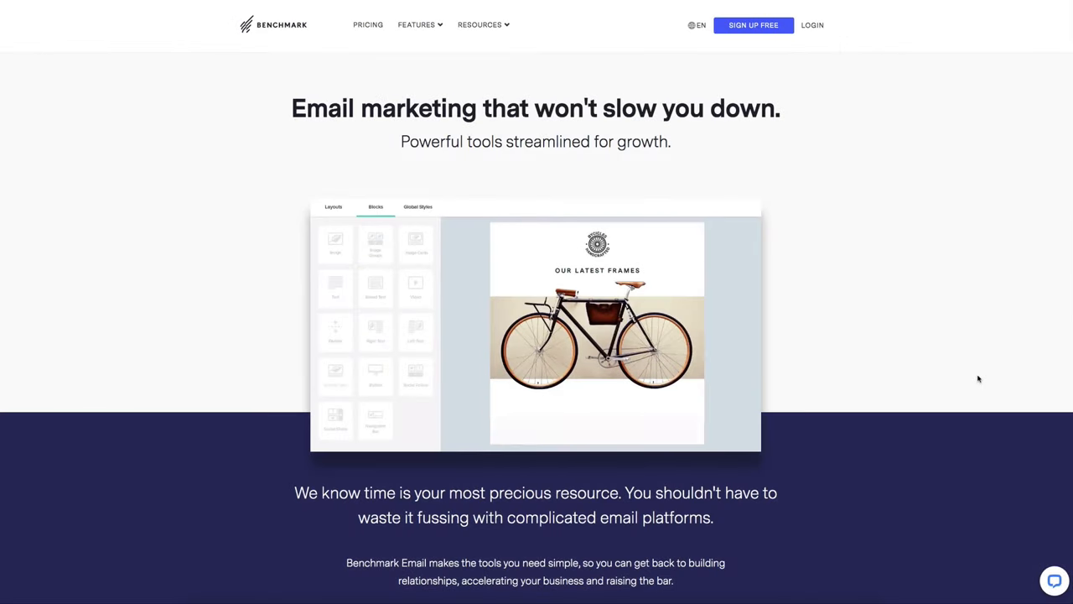
pyautogui.click(751, 25)
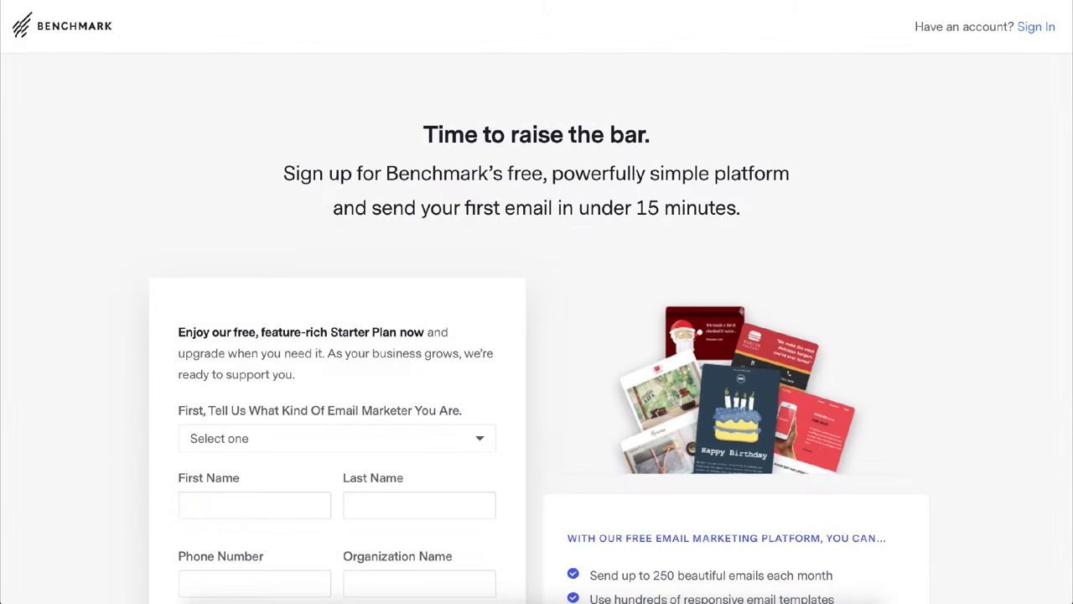